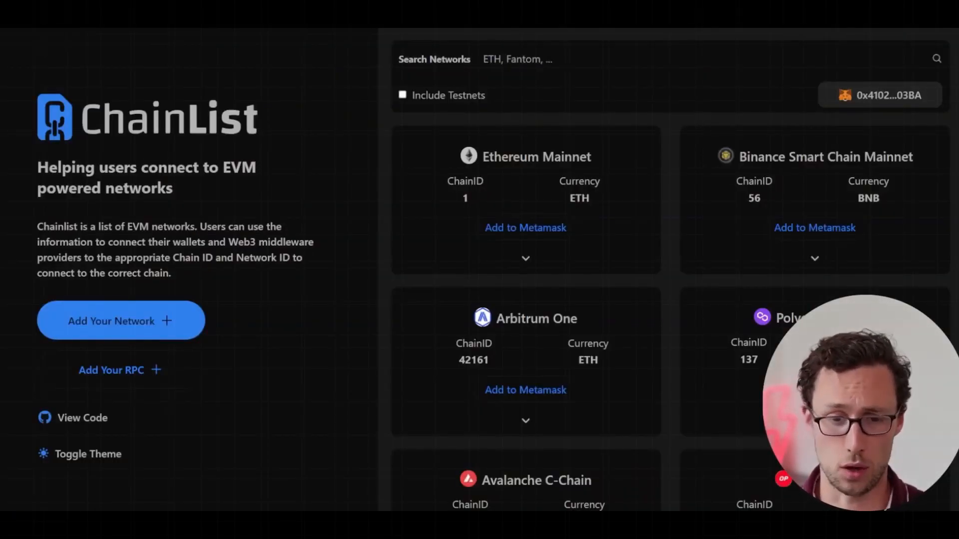
mouse_move(343, 121)
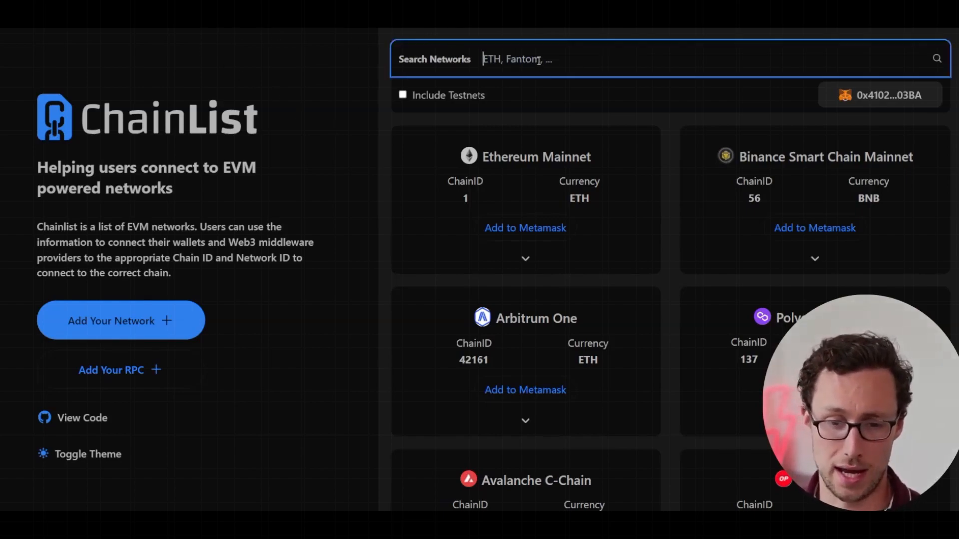
Search Chainlist for 'zksync' to show only zkSync Era Mainnet (chain ID 324)
text(zksy)
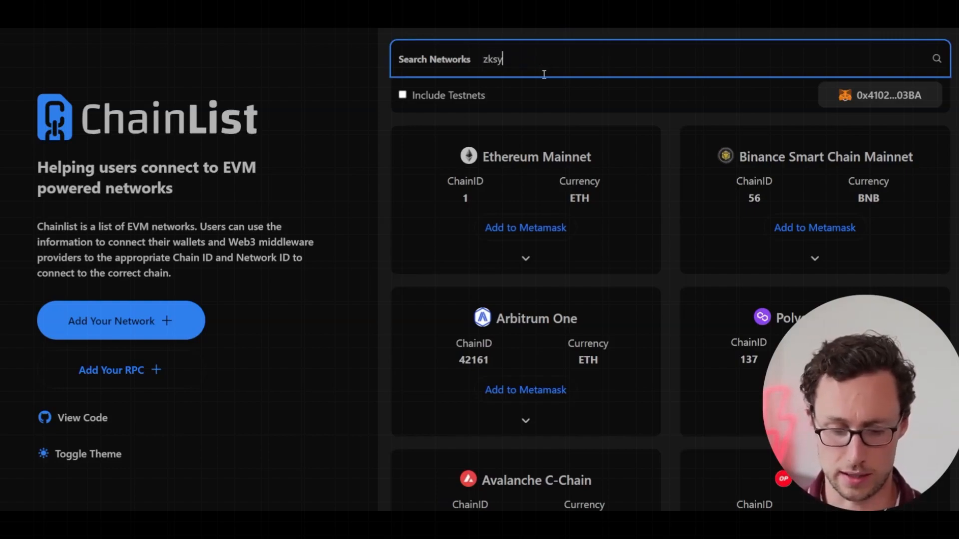
text(nc)
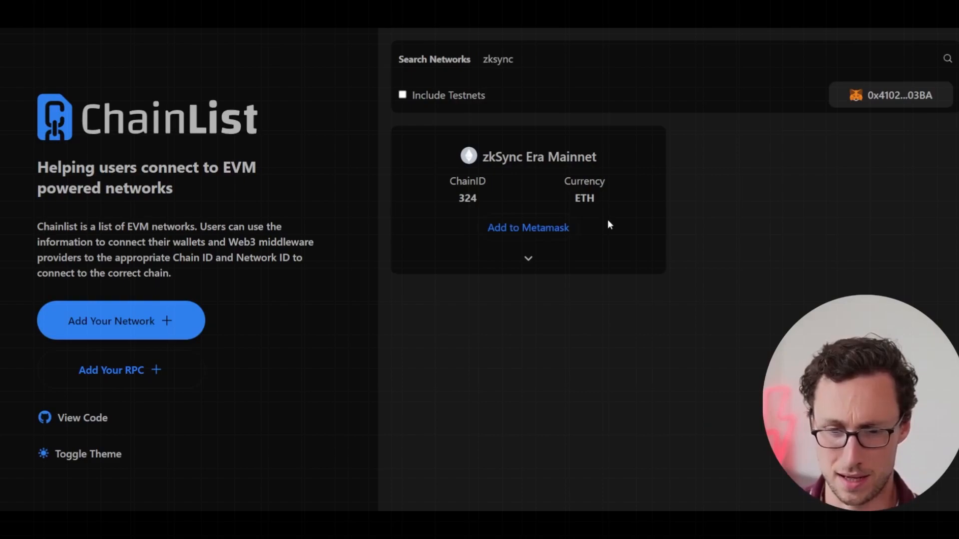
mouse_move(848, 85)
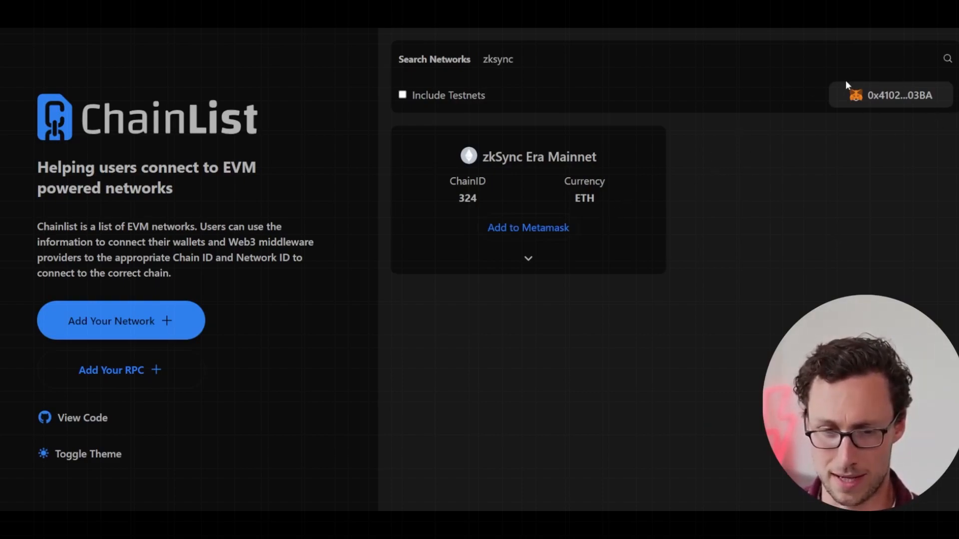
mouse_move(909, 57)
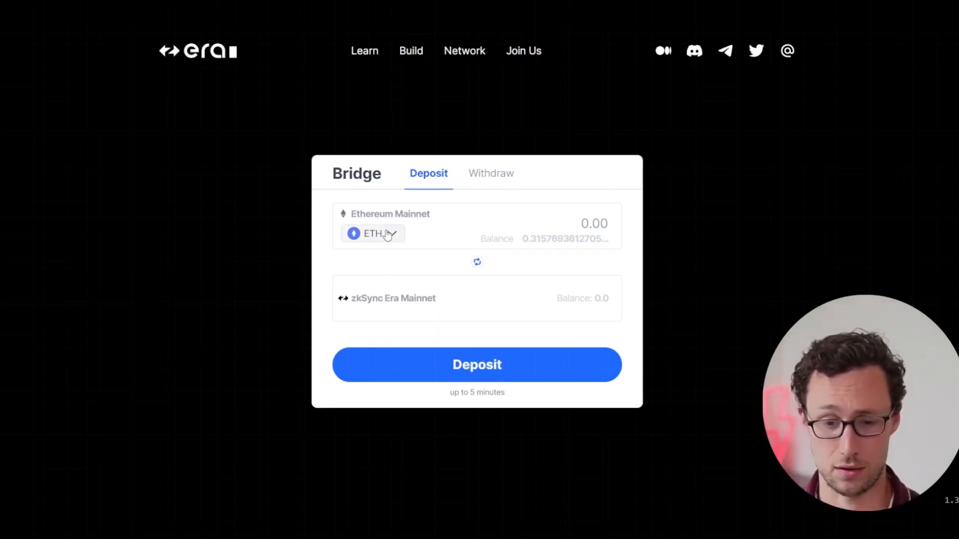
Open the bridge token chooser listing ETH, COMBO, MUTE, PERP and USDC
click(373, 234)
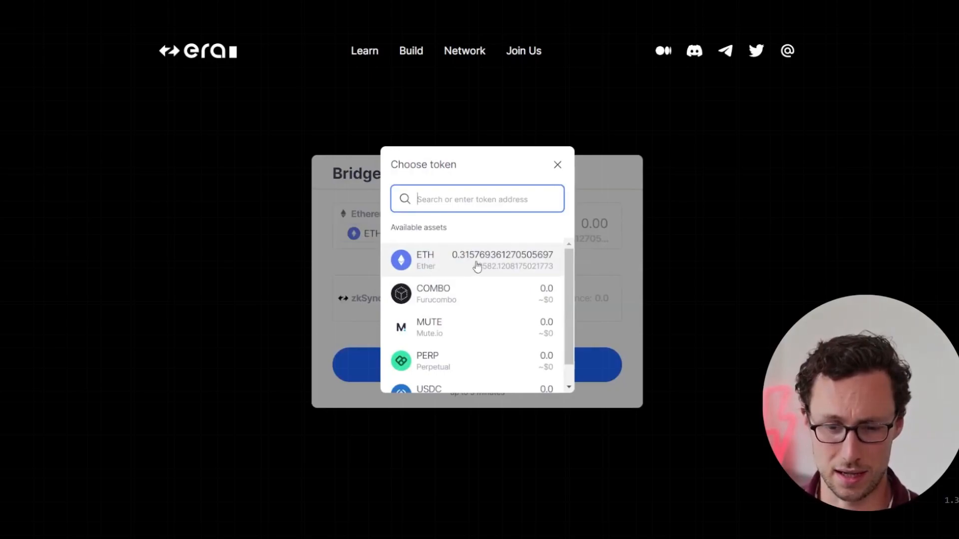
mouse_move(474, 235)
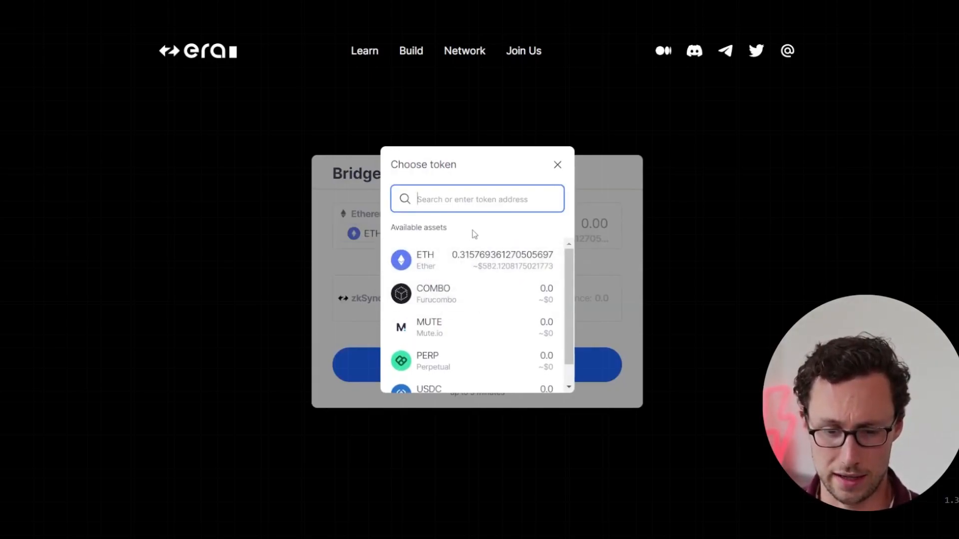
mouse_move(255, 264)
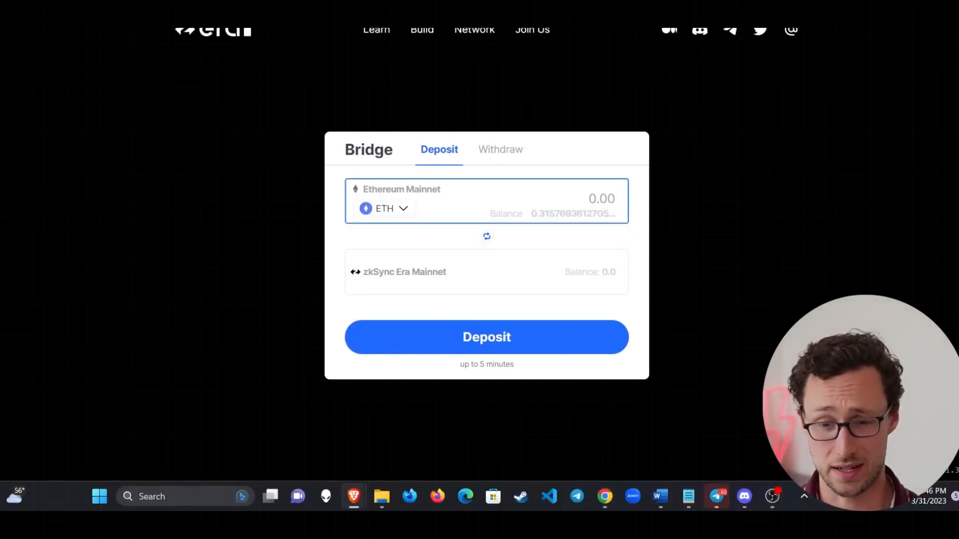
Enter 0.1 ETH, start the deposit and confirm it in the wallet
text(0.1)
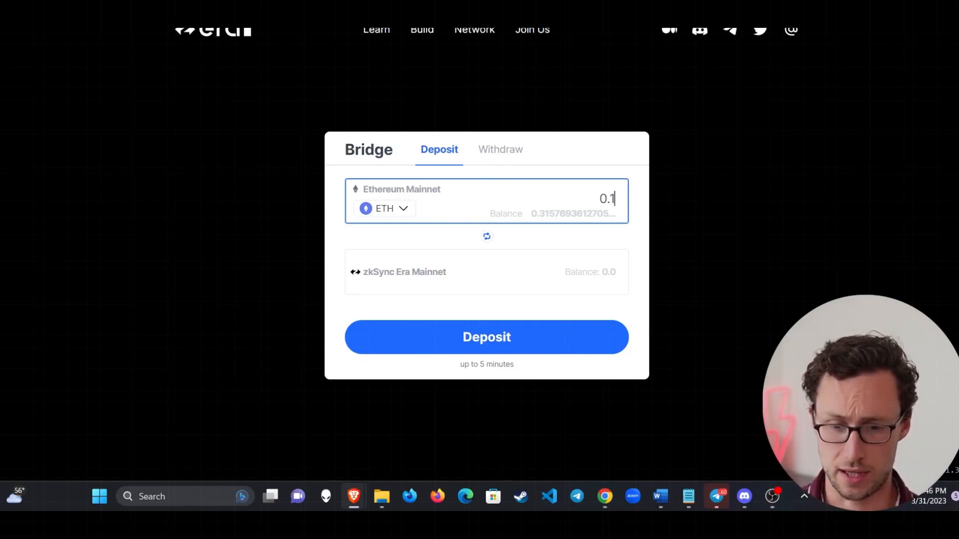
mouse_move(486, 337)
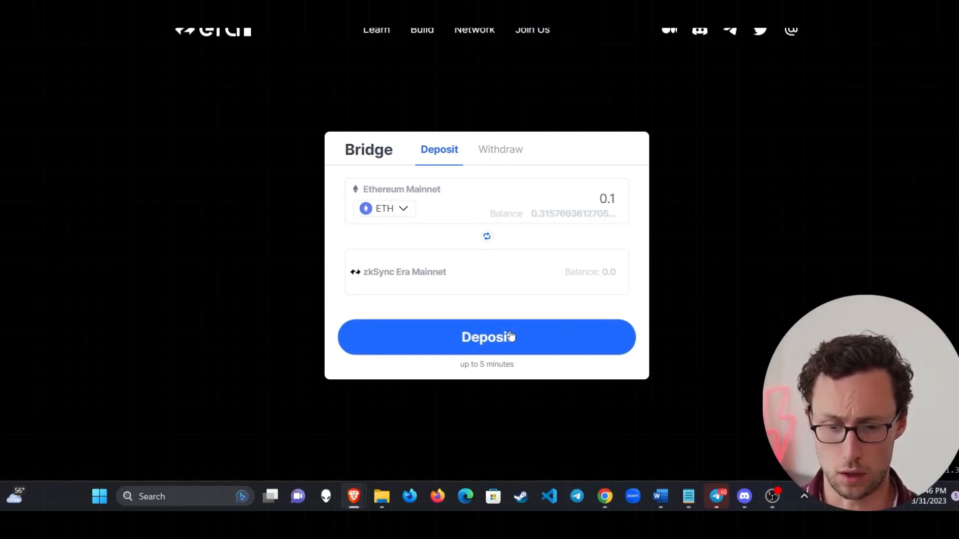
click(487, 337)
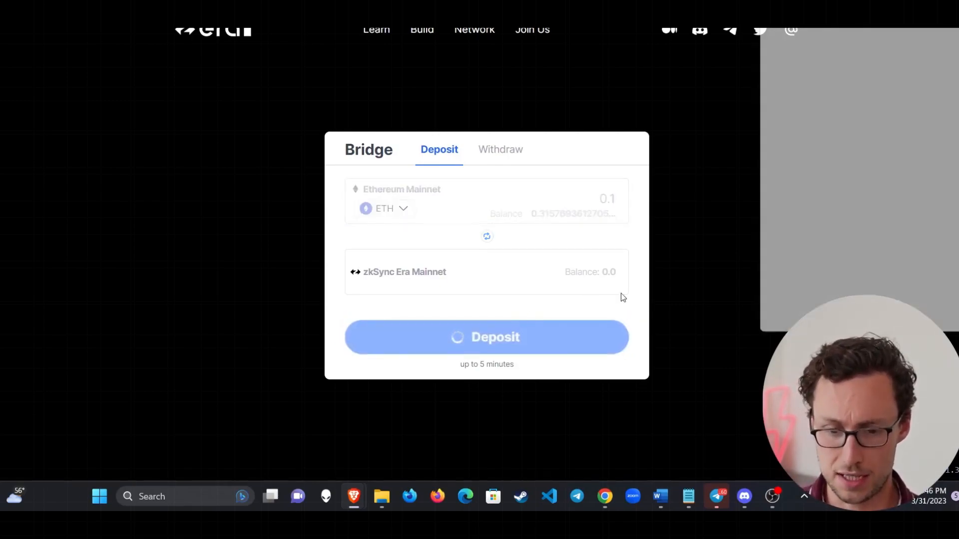
click(486, 337)
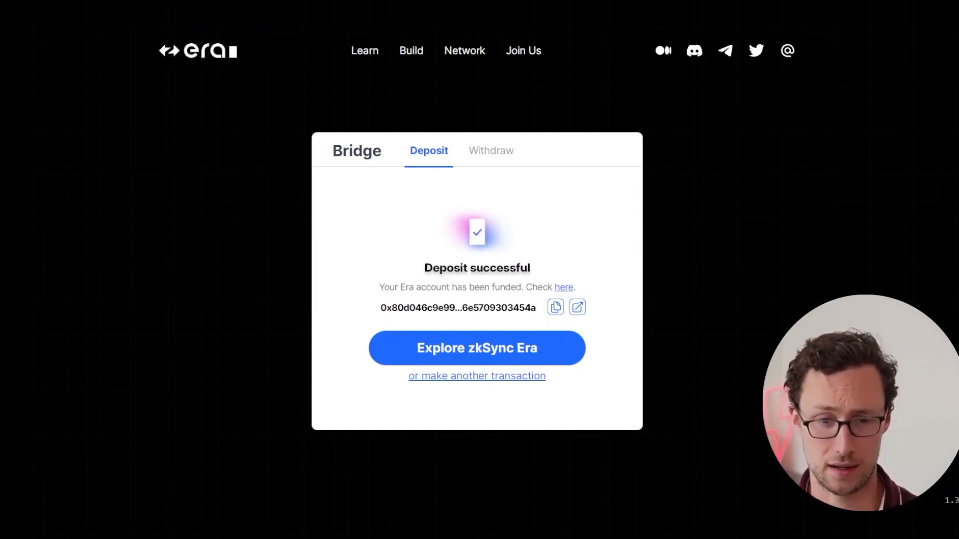
Go to SyncSwap and view the sell-token list of ETH, WETH, USDC and OT
click(476, 348)
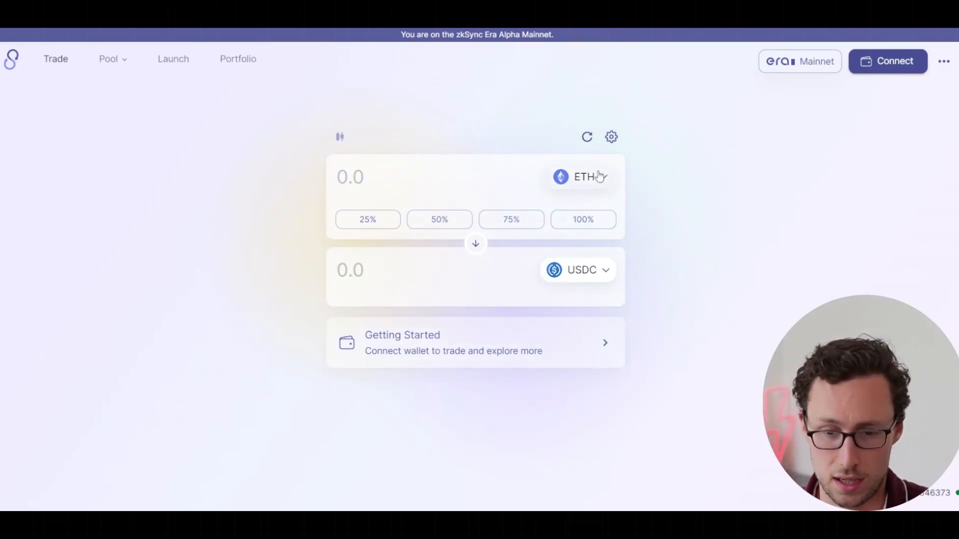
click(580, 177)
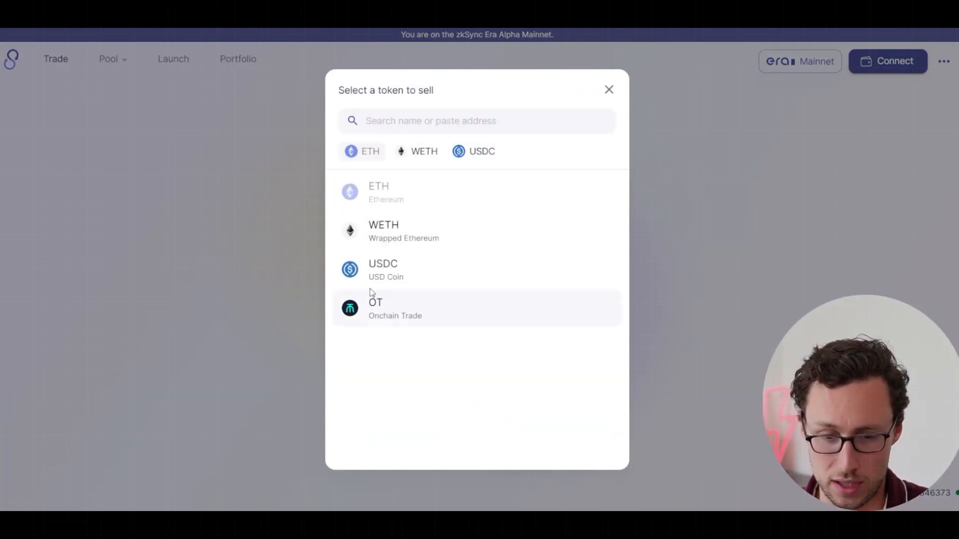
mouse_move(444, 311)
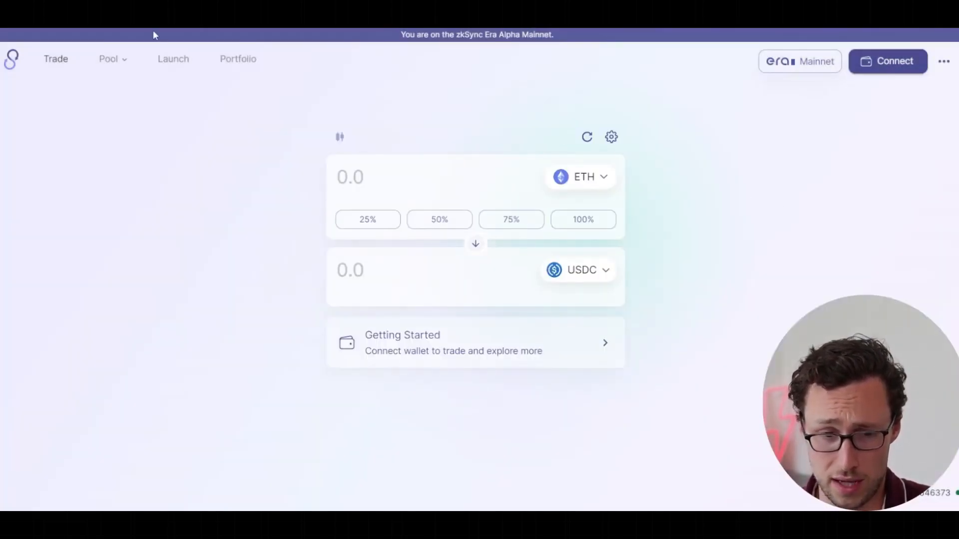
click(109, 59)
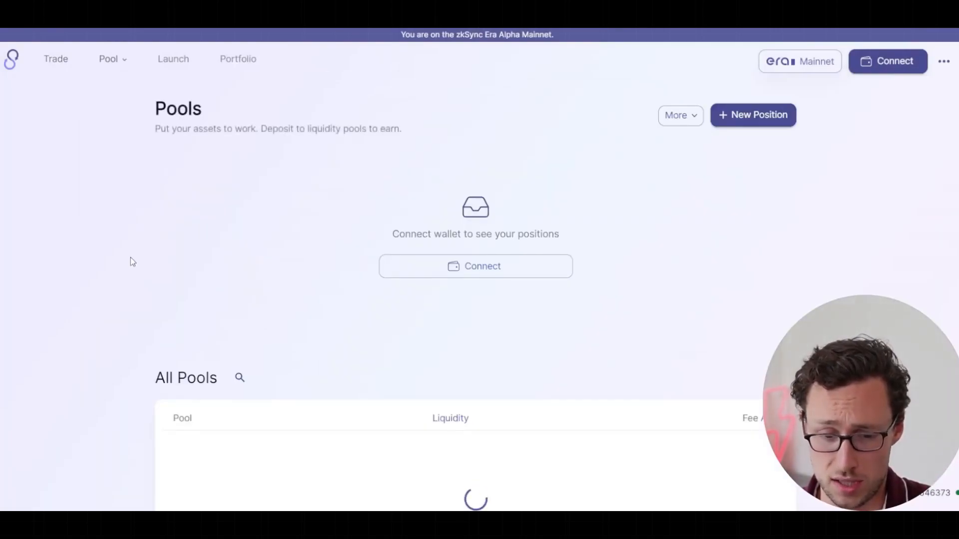
scroll(down, 3)
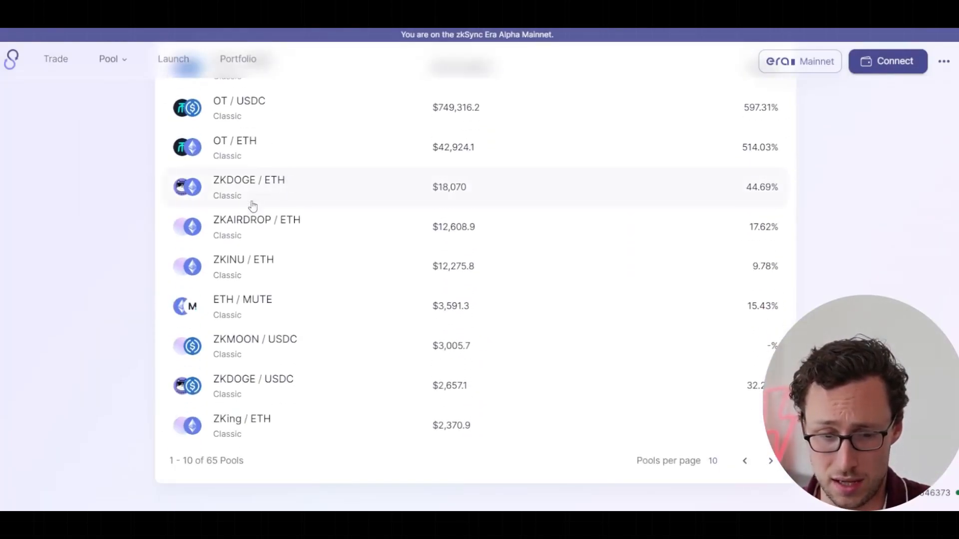
mouse_move(271, 270)
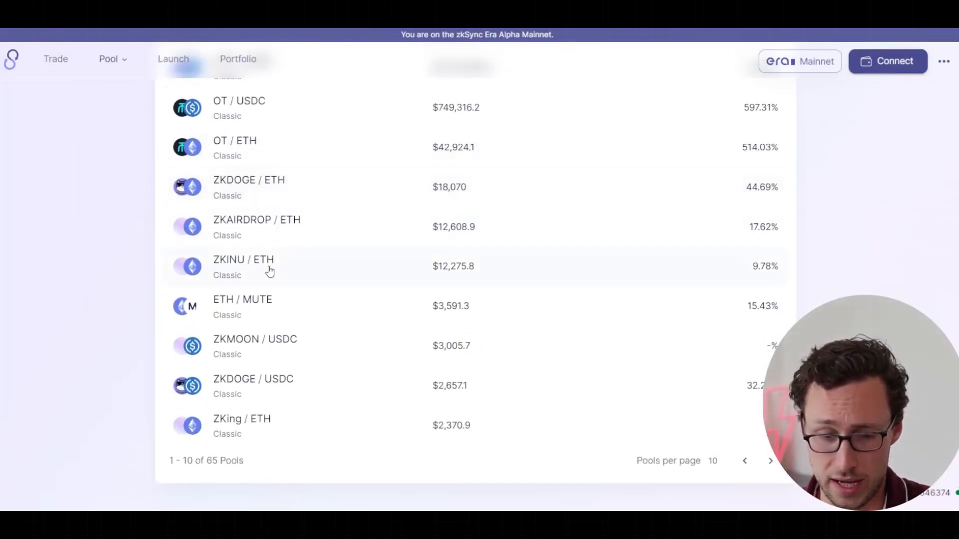
scroll(down, 3)
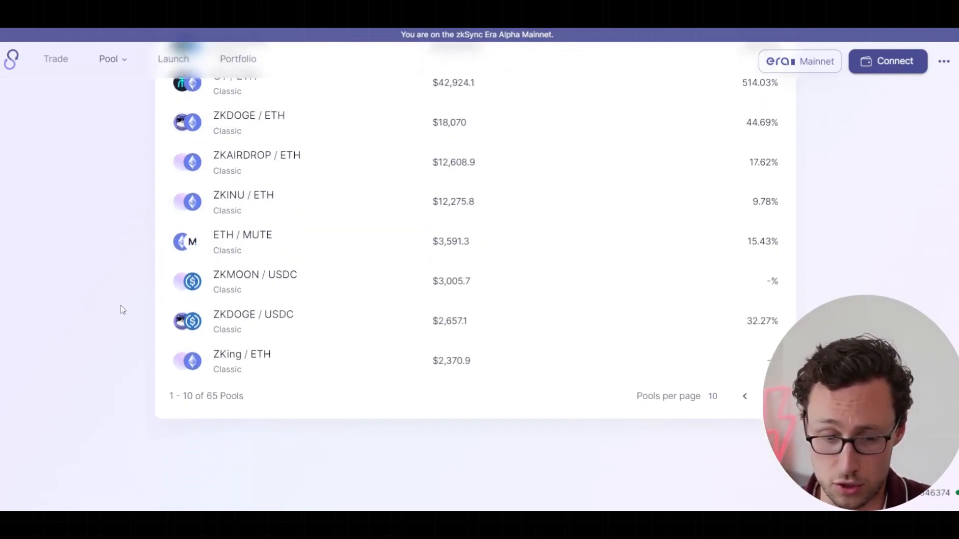
scroll(up, 3)
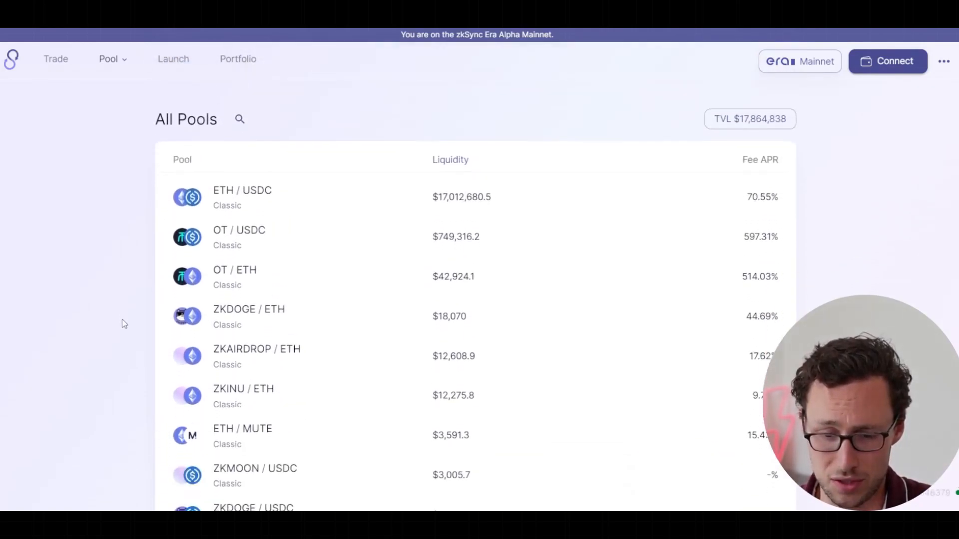
scroll(up, 3)
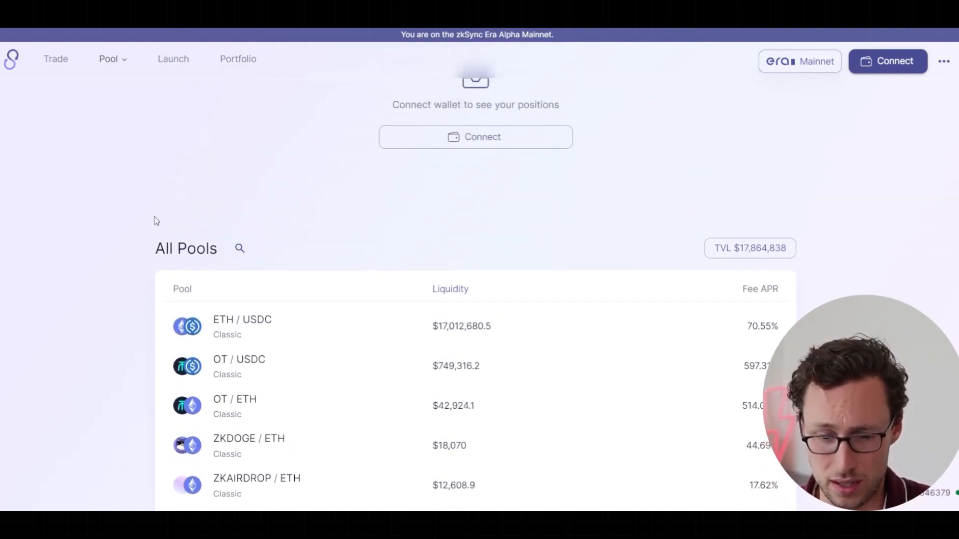
scroll(up, 3)
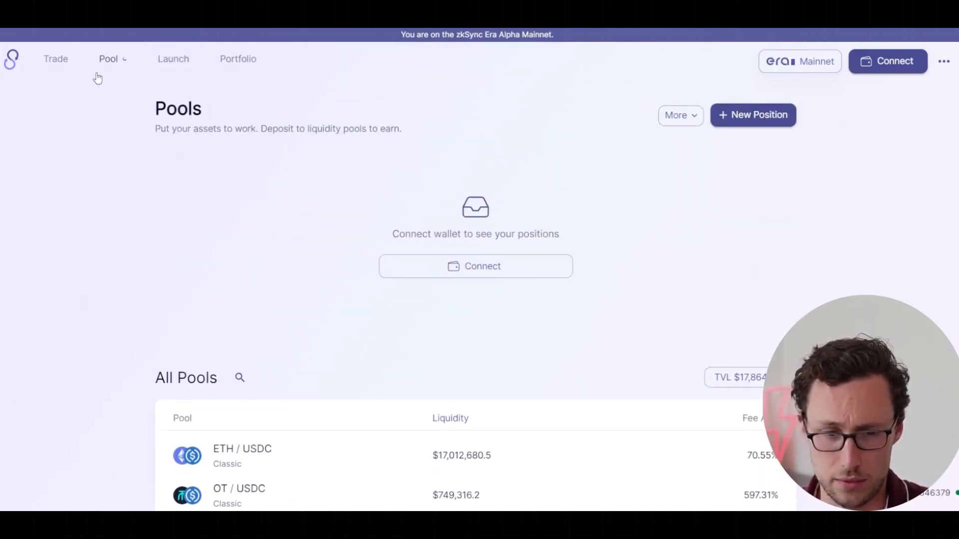
click(55, 59)
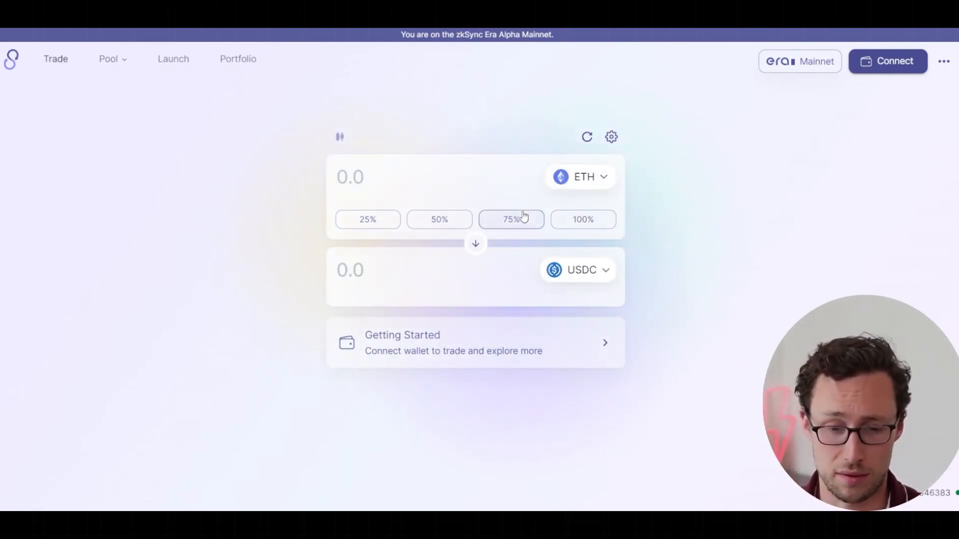
Enter the ETH sell amount for a 0.05 ETH to ~90.67 USDC quote, then view Pool options
text(0.5)
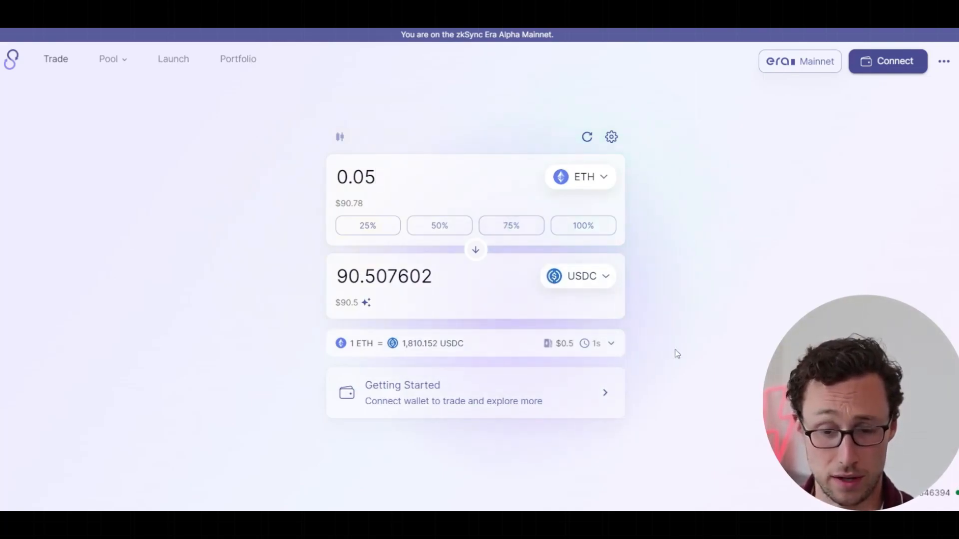
click(108, 59)
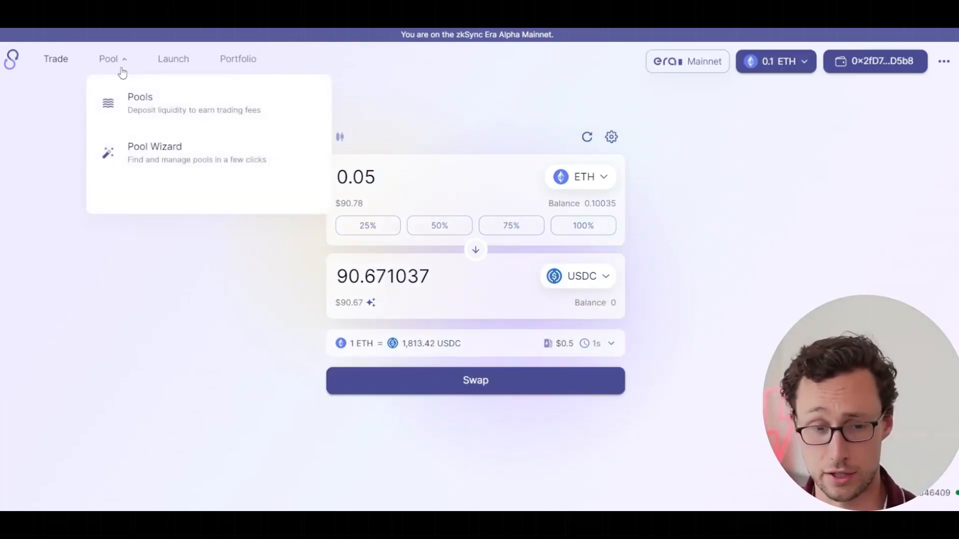
Open the Pools page and scroll down to All Pools toward ETH/USDC Classic
click(139, 101)
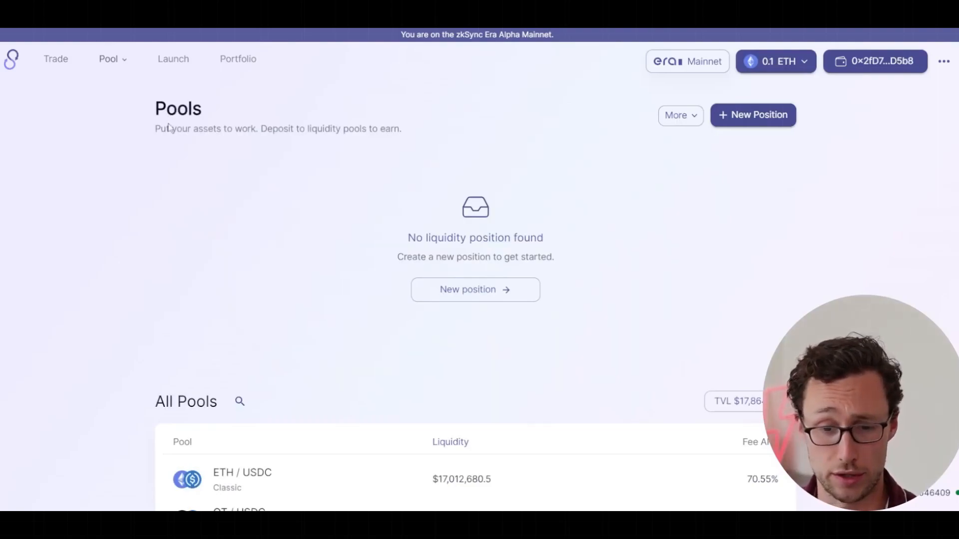
scroll(down, 3)
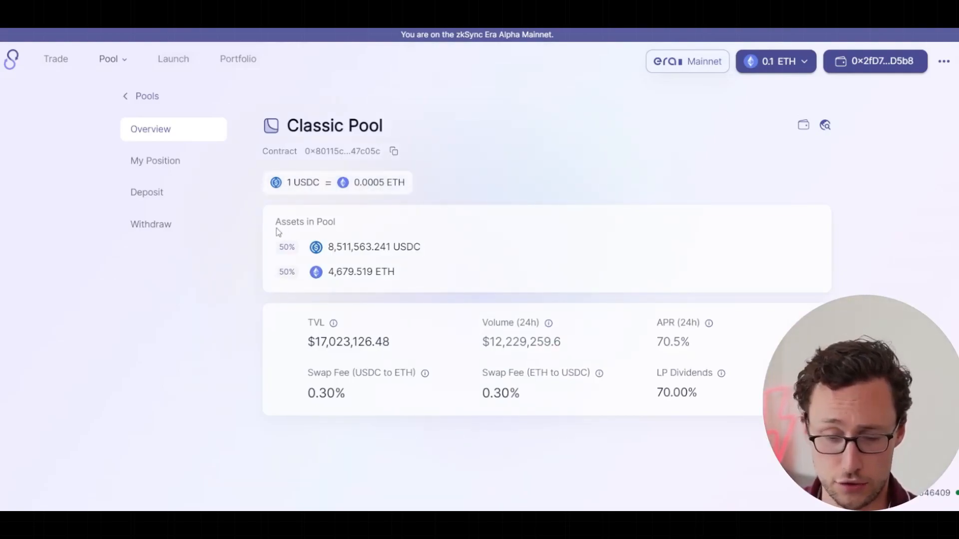
mouse_move(483, 256)
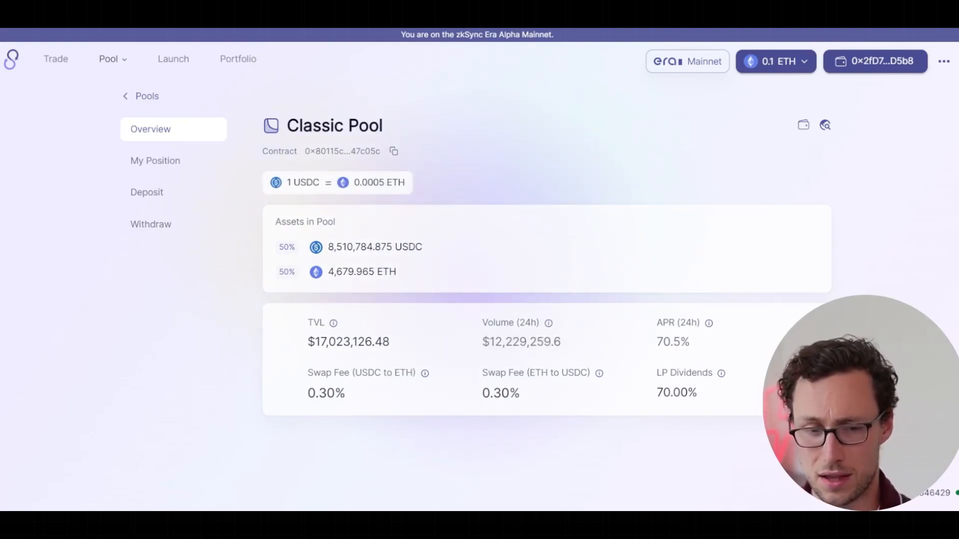
mouse_move(267, 239)
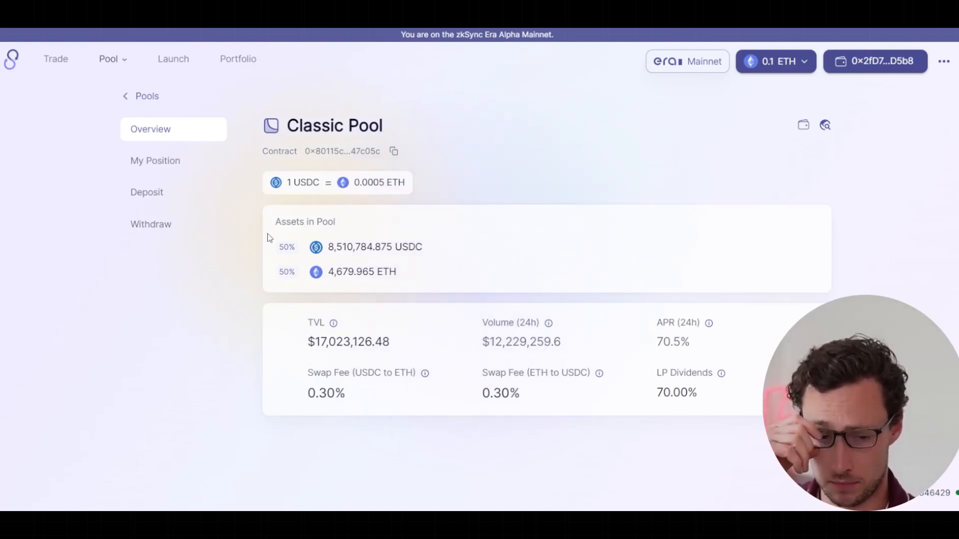
mouse_move(539, 327)
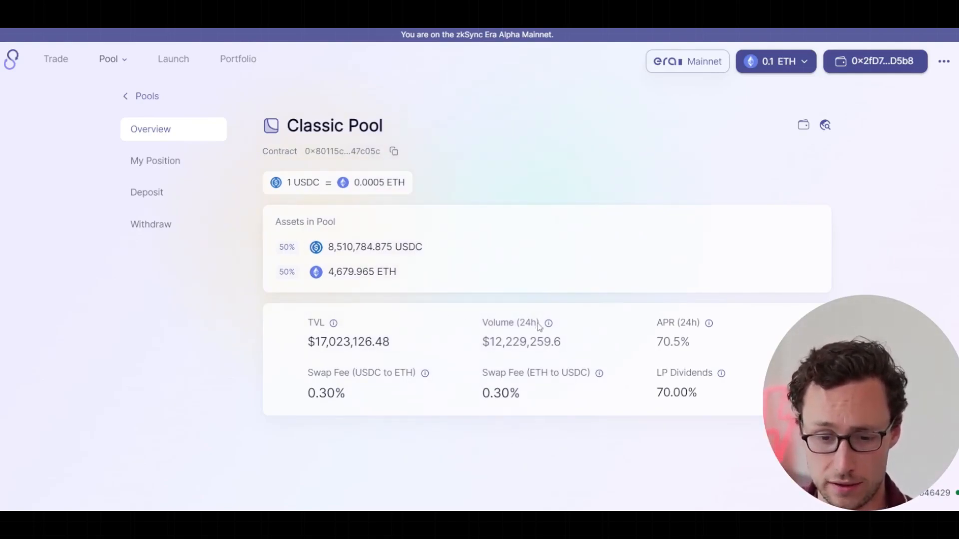
mouse_move(333, 323)
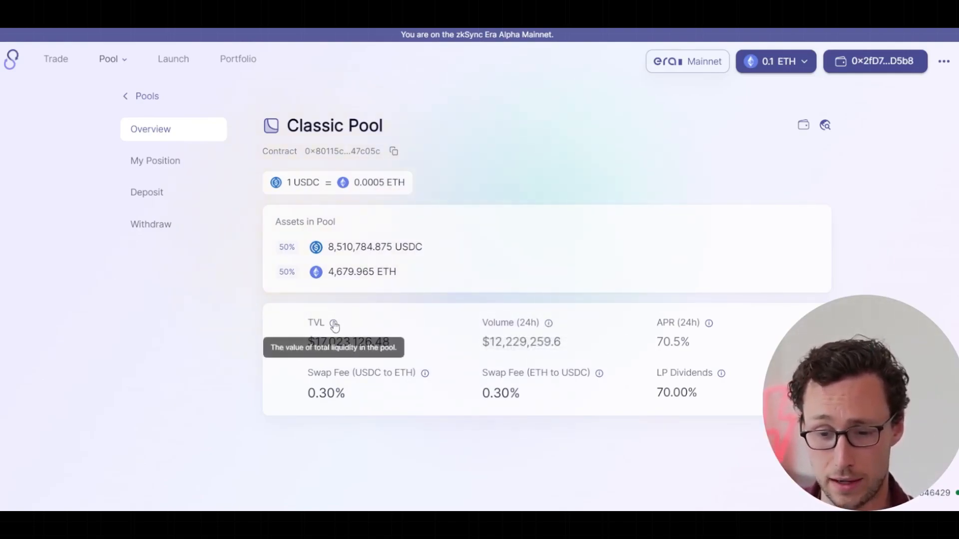
mouse_move(631, 317)
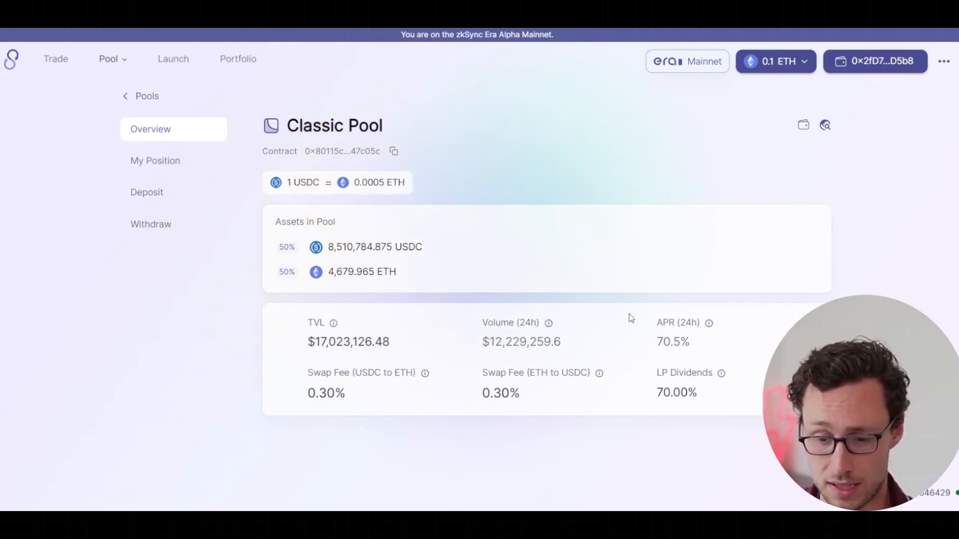
mouse_move(694, 352)
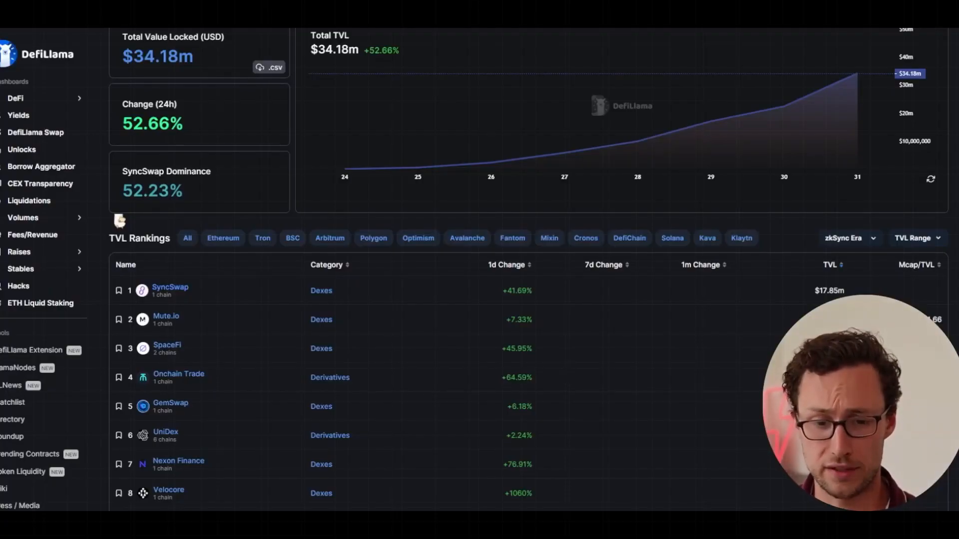
Scroll to DefiLlama's zkSync Era TVL rankings and open second-ranked Mute.io
scroll(down, 3)
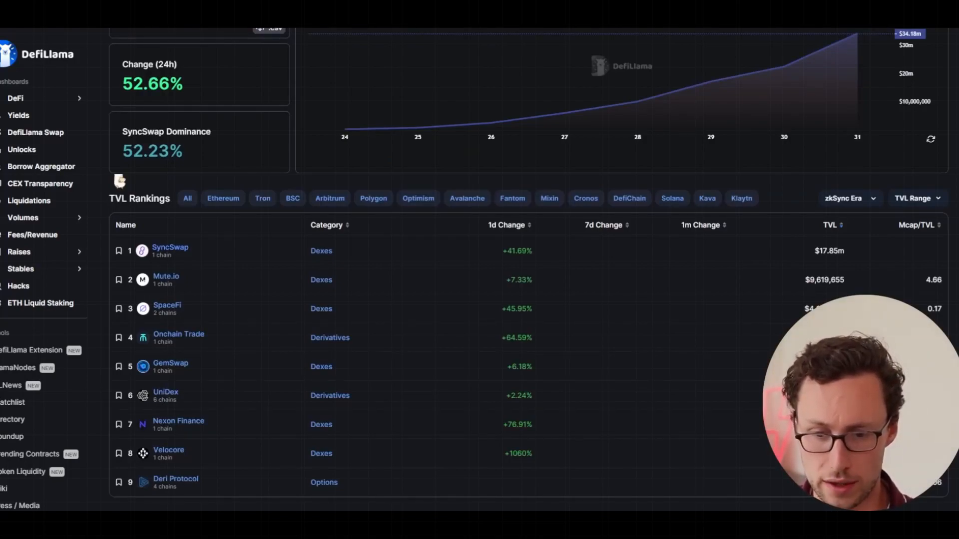
mouse_move(796, 298)
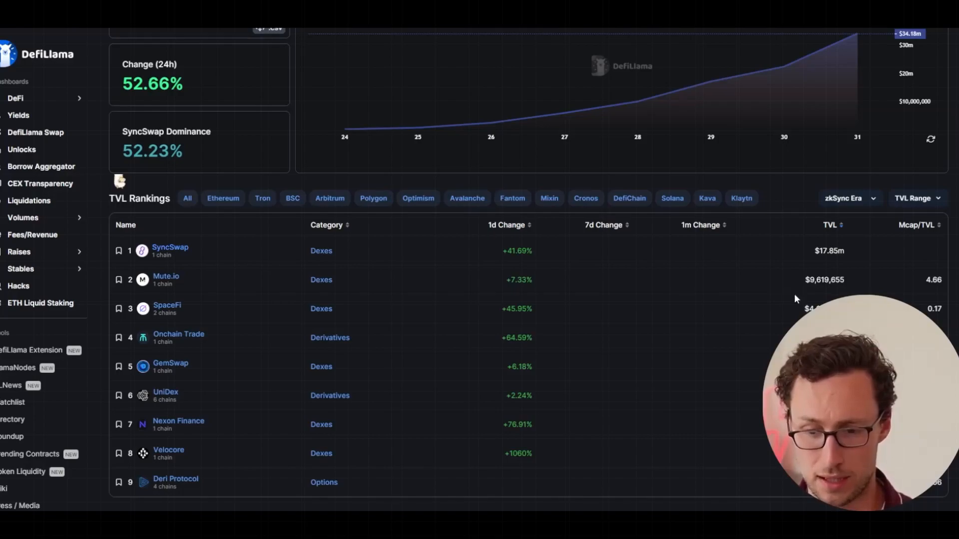
mouse_move(302, 80)
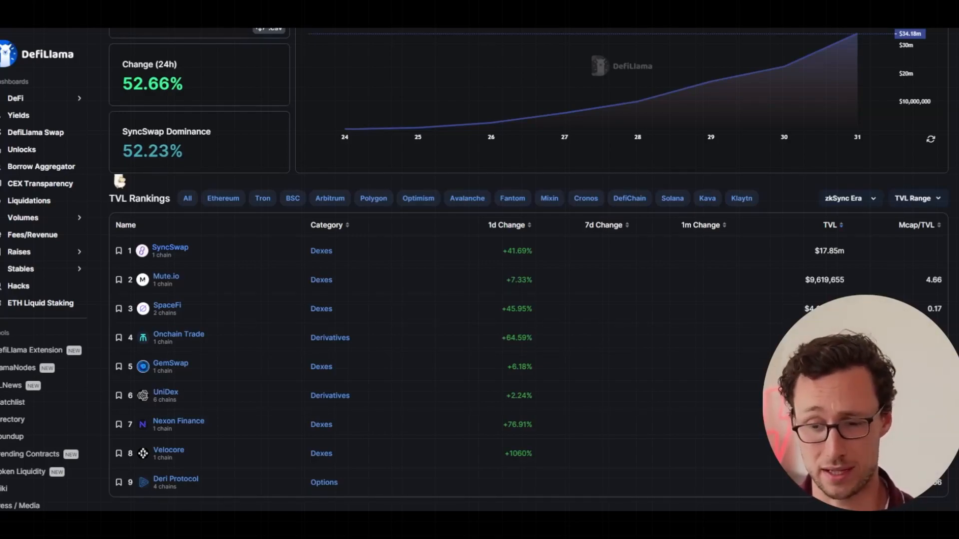
click(165, 280)
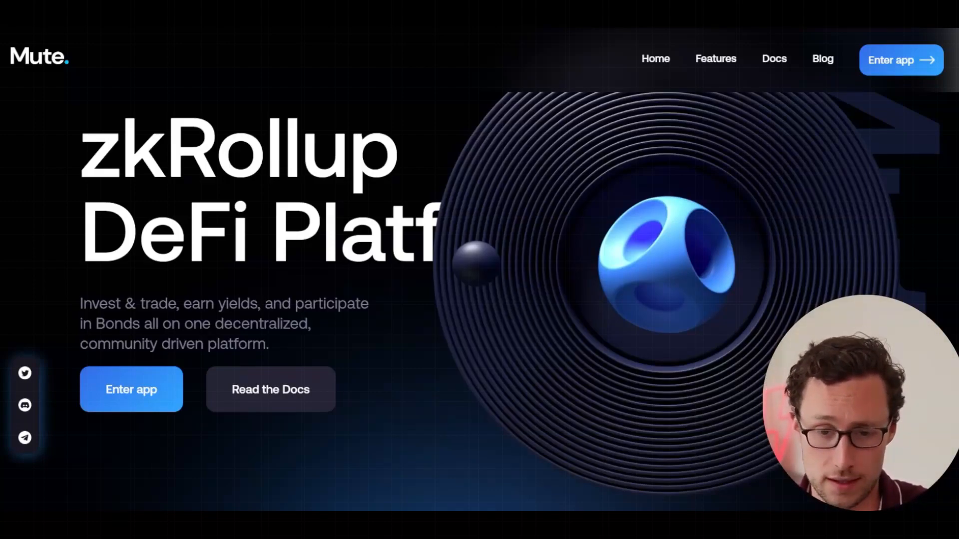
Enter the Mute.Switch app and look over its Wallet and Swap pages
click(131, 389)
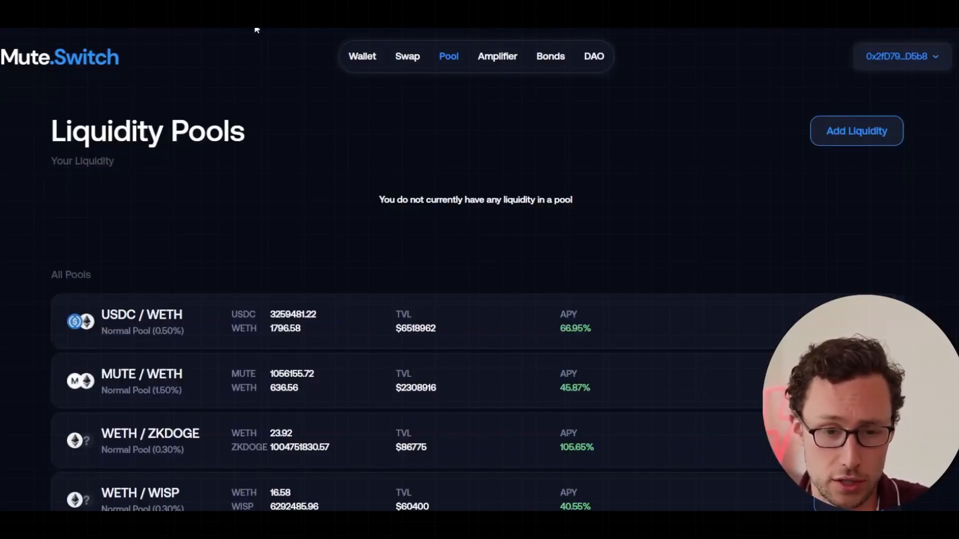
click(362, 56)
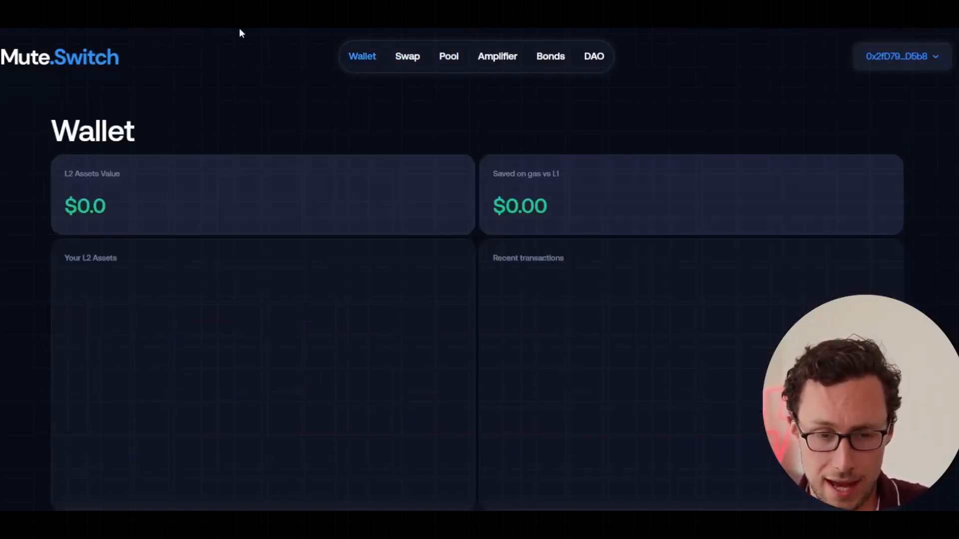
click(408, 56)
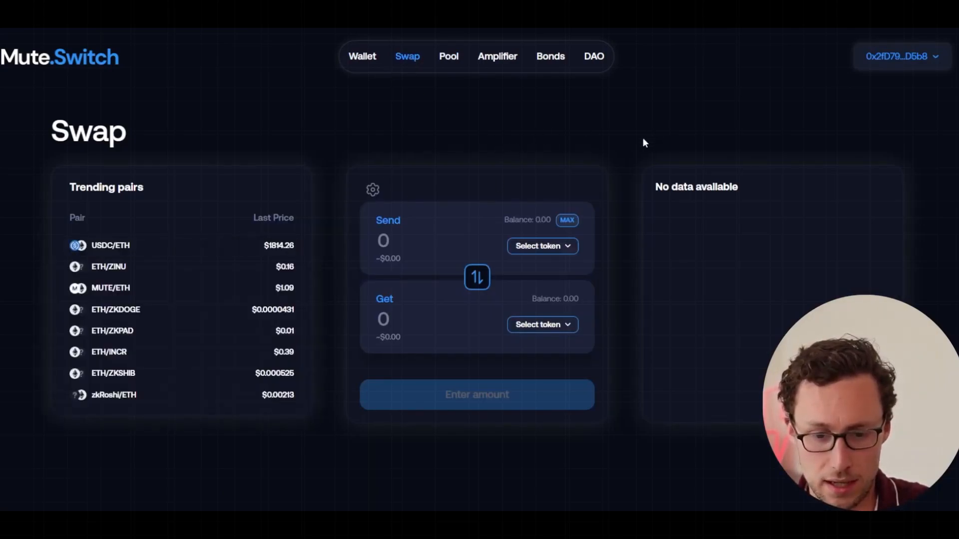
mouse_move(445, 79)
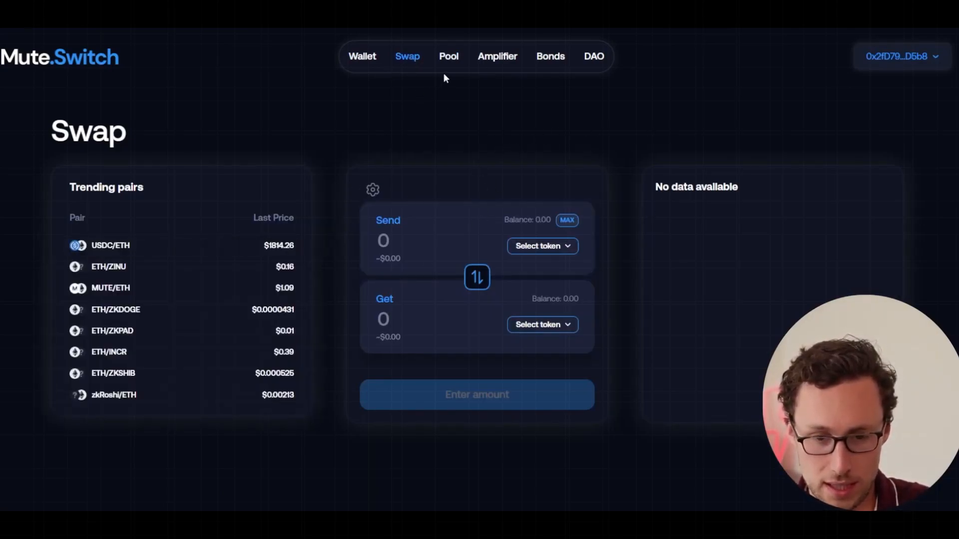
Browse through the full All Pools list on the Pool tab
click(448, 55)
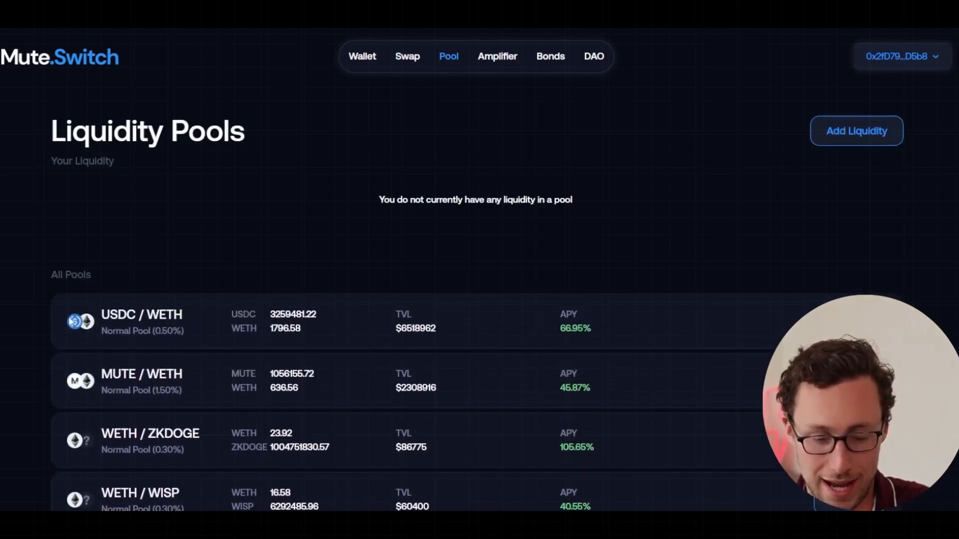
mouse_move(592, 314)
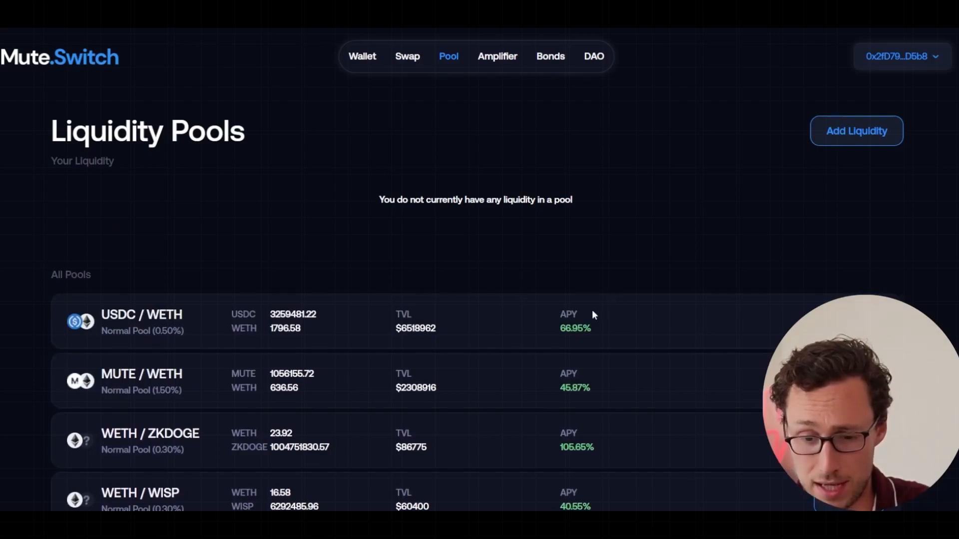
scroll(down, 3)
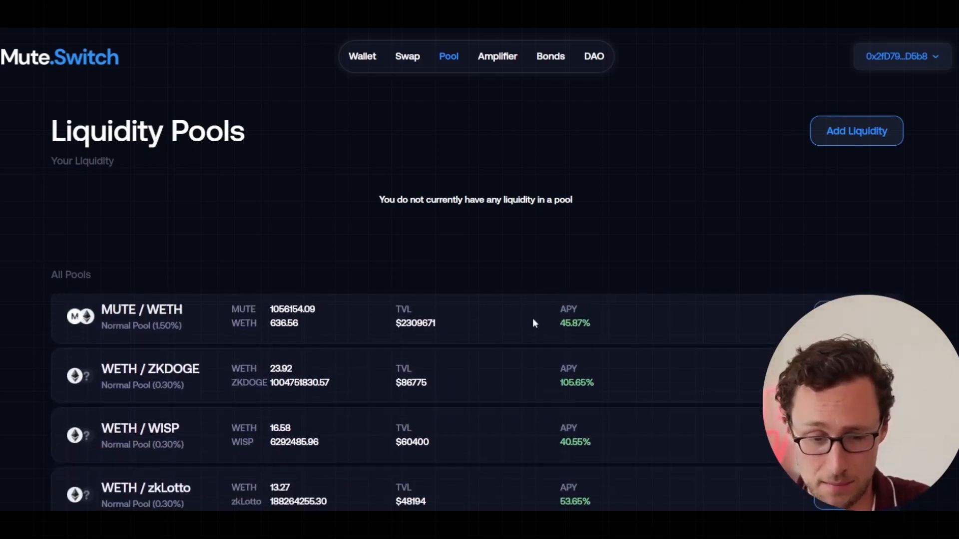
mouse_move(213, 338)
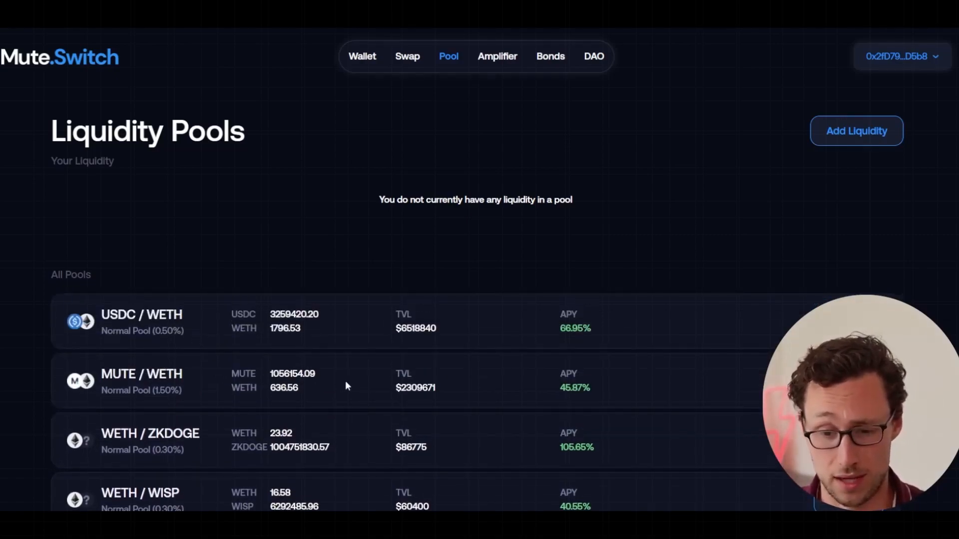
scroll(down, 3)
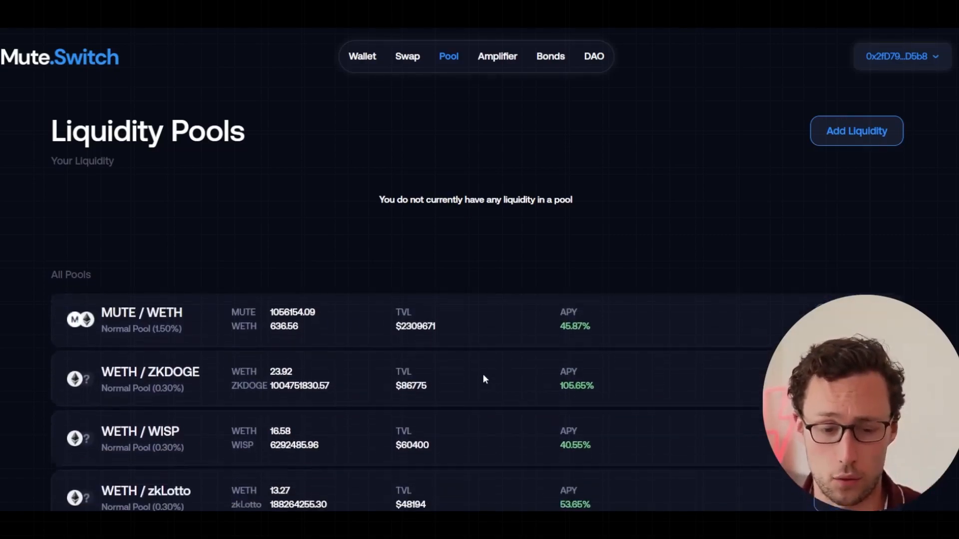
scroll(down, 3)
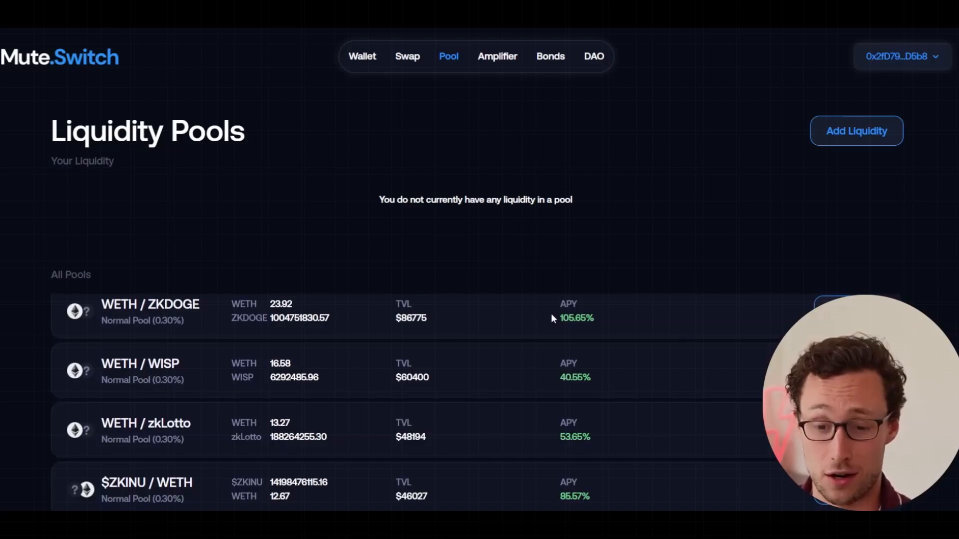
scroll(down, 3)
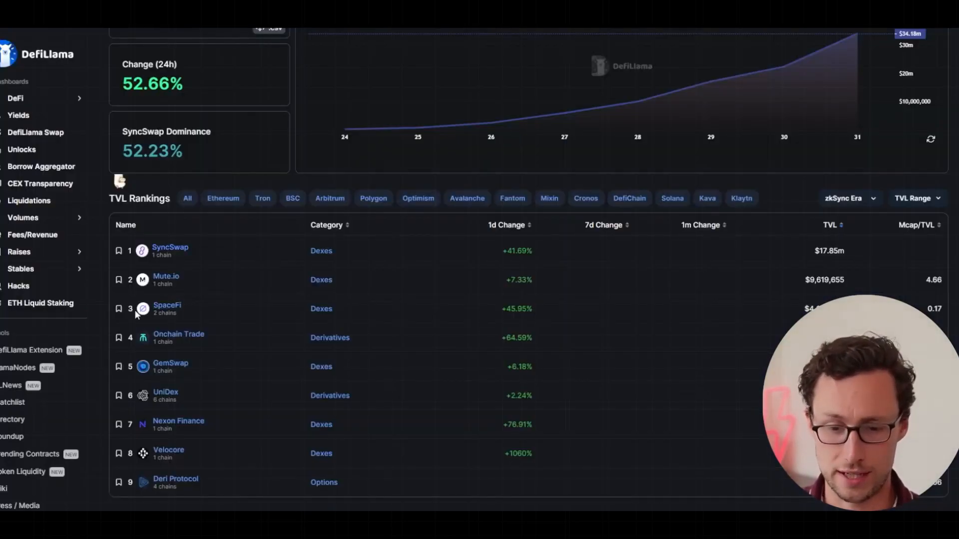
mouse_move(327, 326)
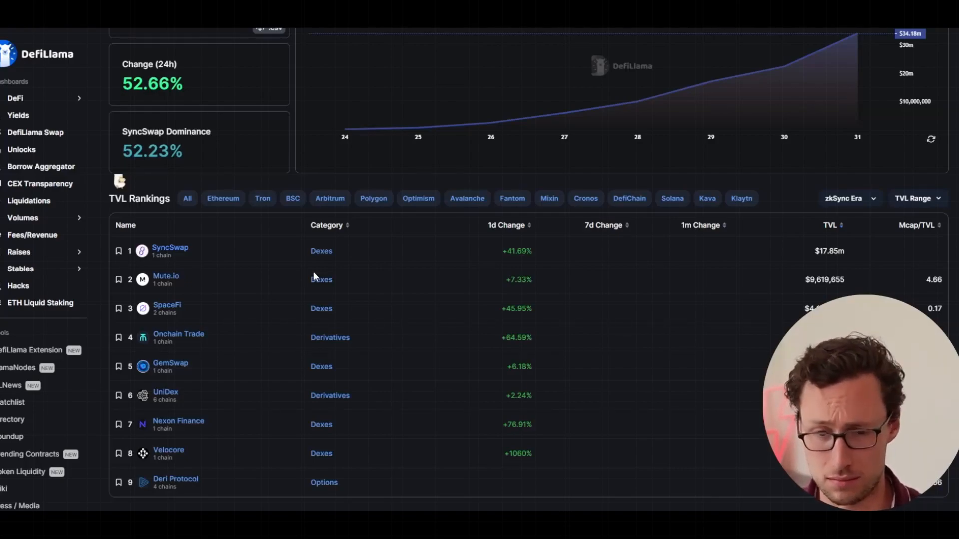
mouse_move(347, 292)
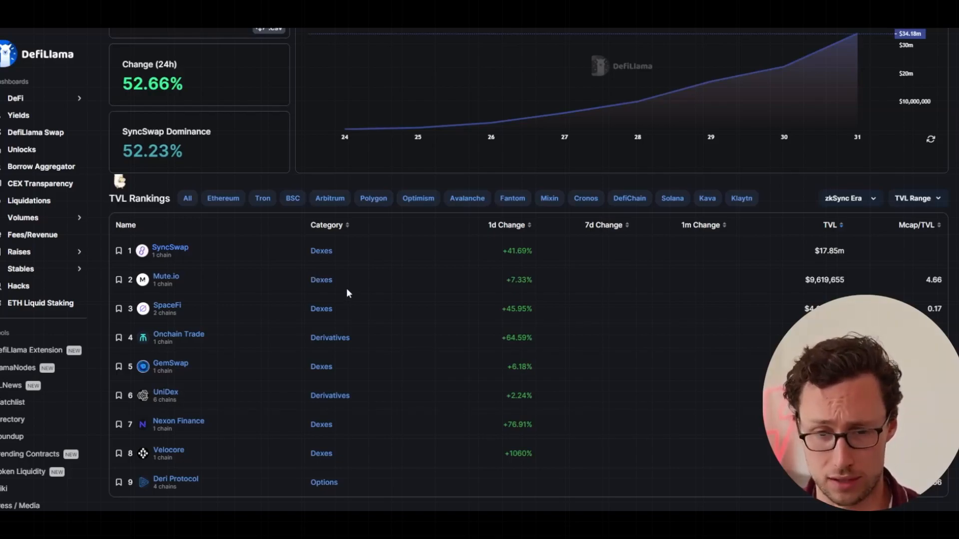
mouse_move(299, 315)
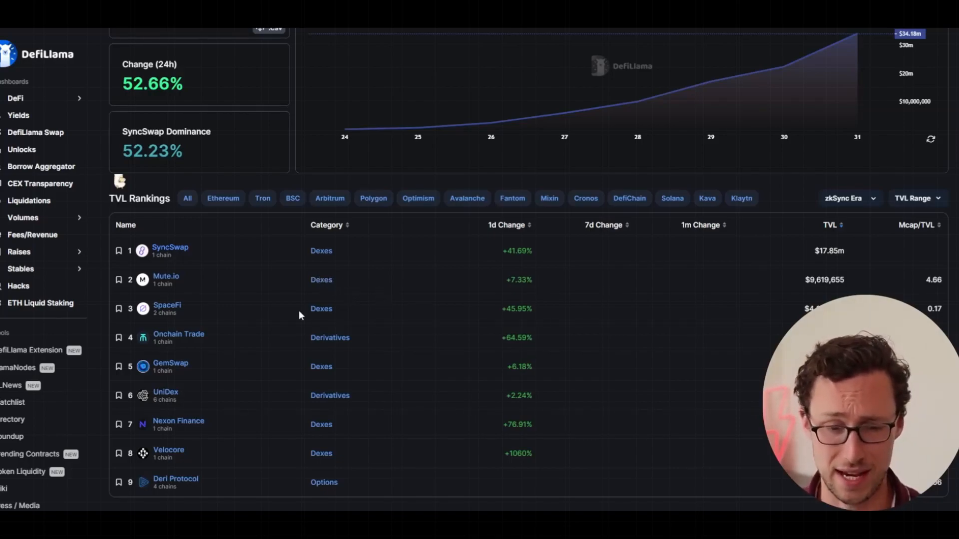
mouse_move(467, 198)
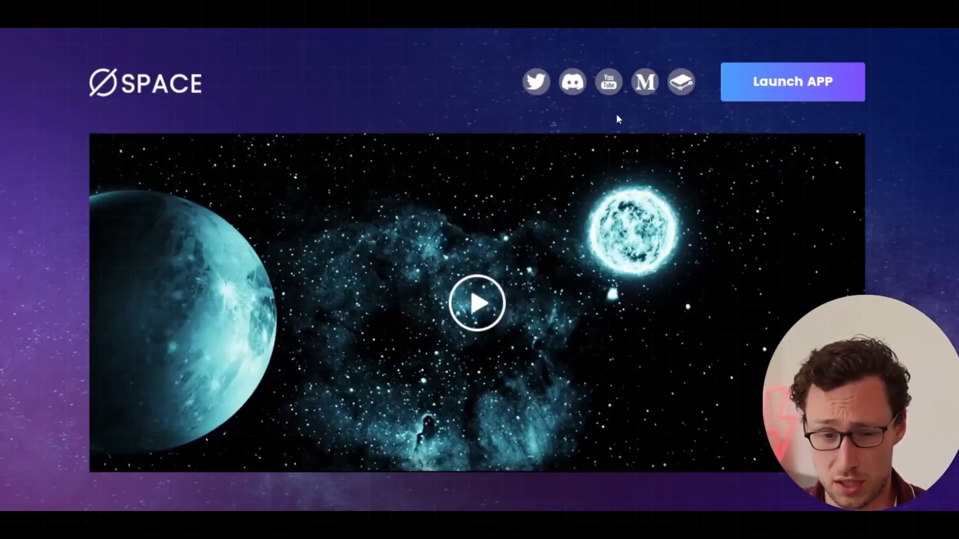
mouse_move(268, 29)
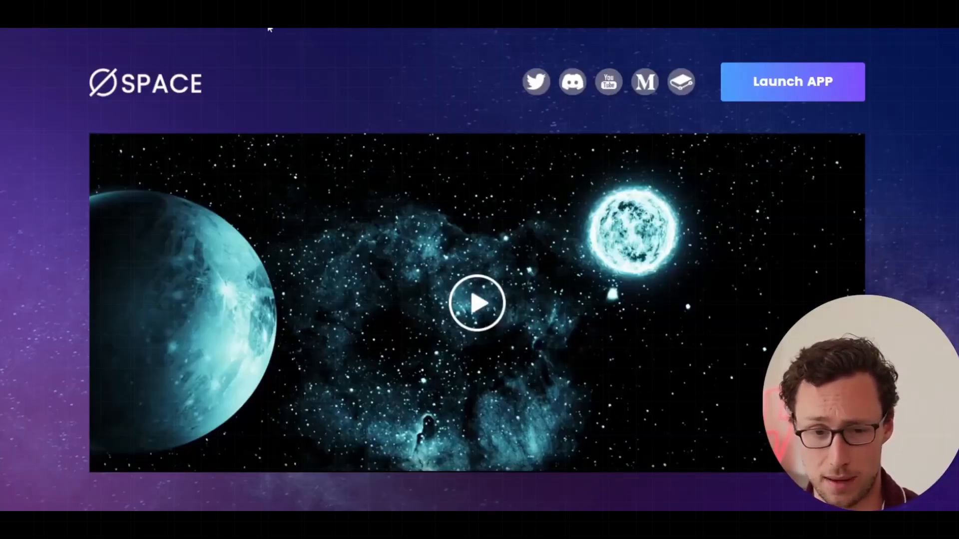
Launch the SpaceFi app, preview its swap token list, then reach the xSPACE farm
click(791, 82)
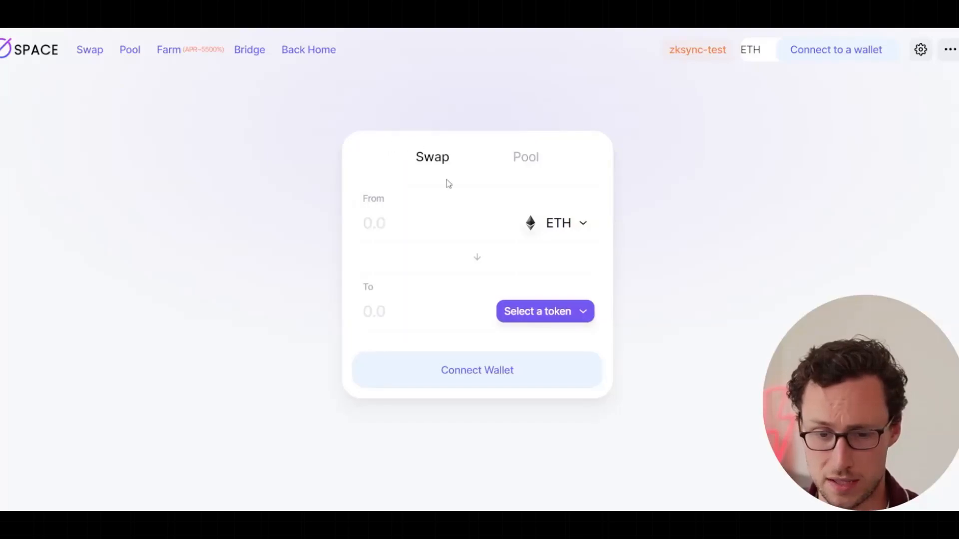
click(544, 311)
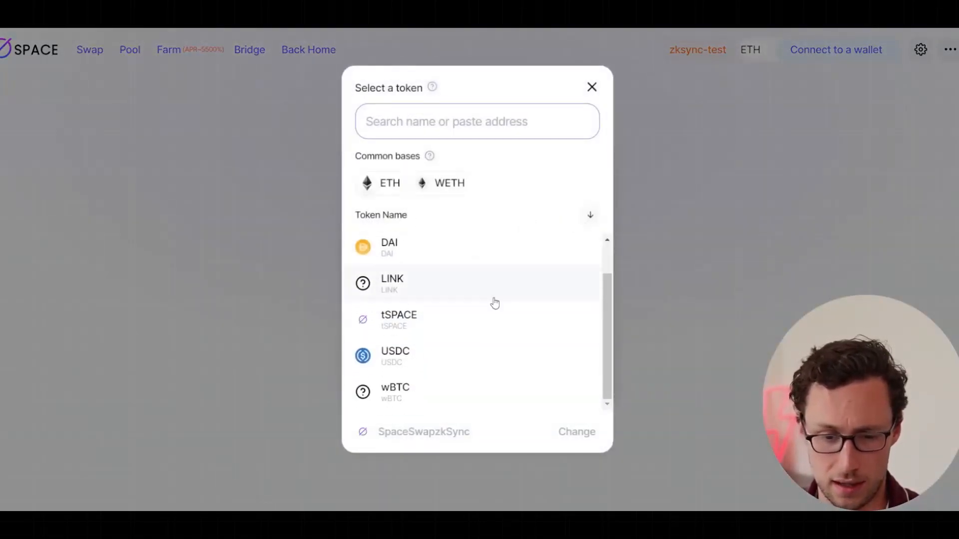
click(591, 87)
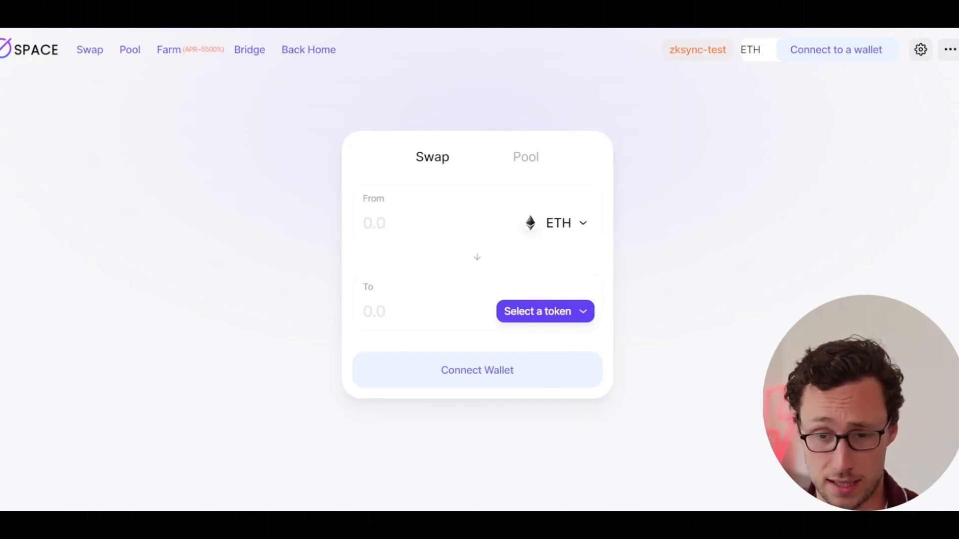
click(169, 50)
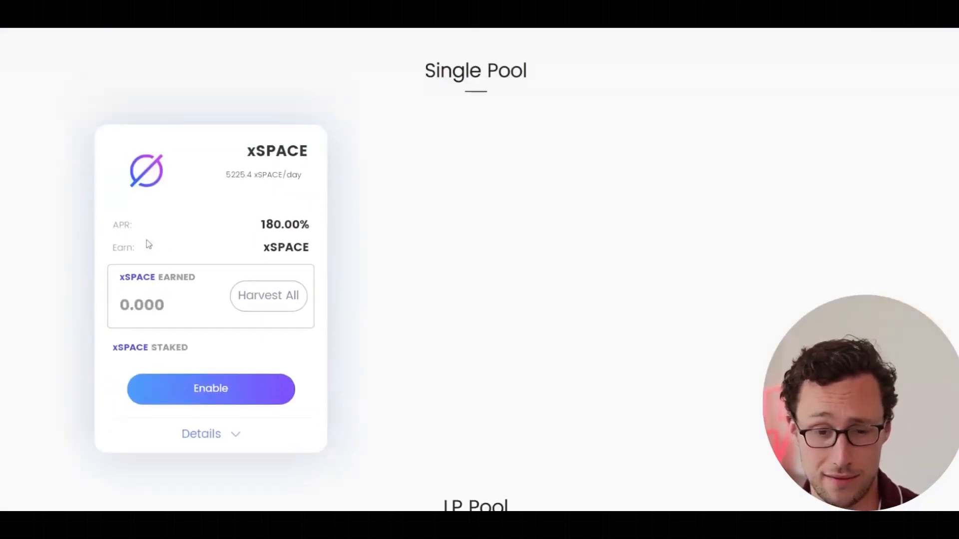
scroll(down, 3)
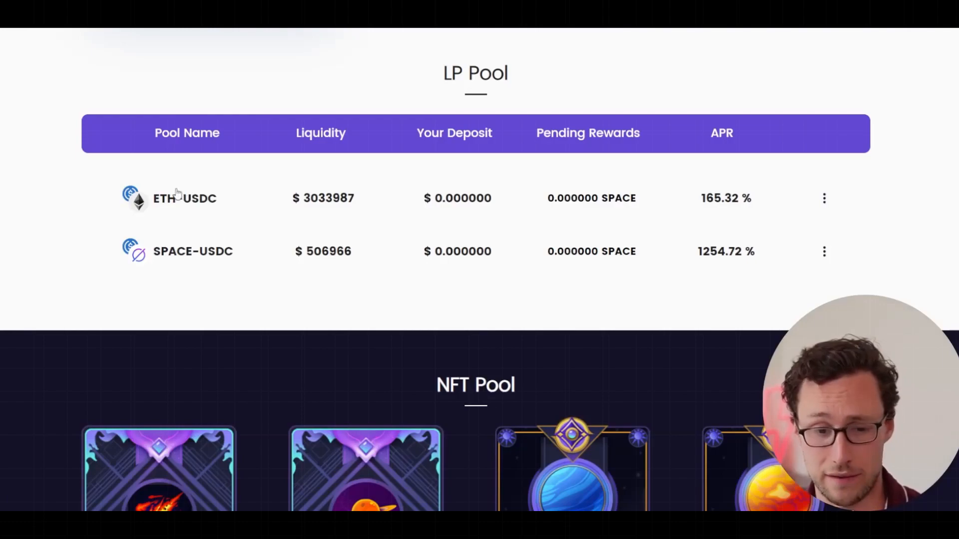
mouse_move(397, 191)
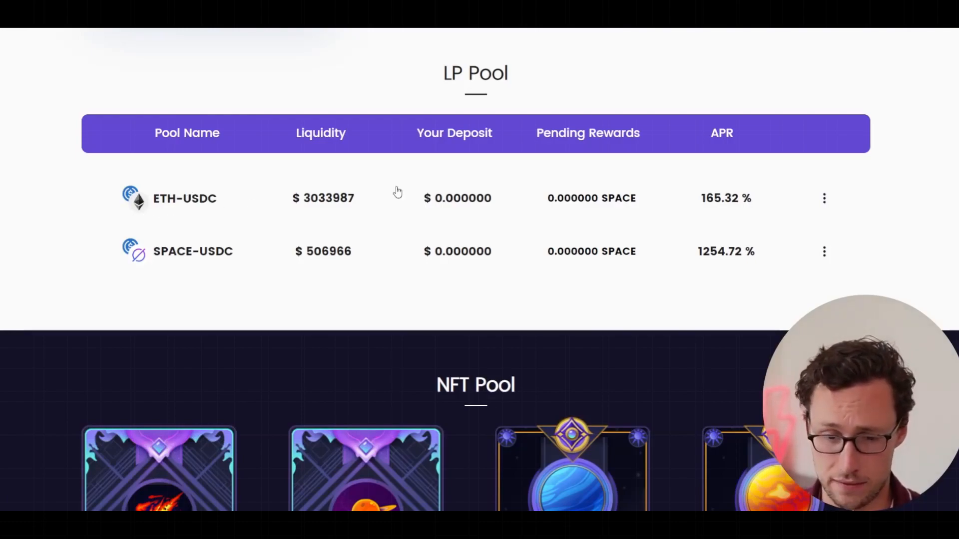
mouse_move(751, 188)
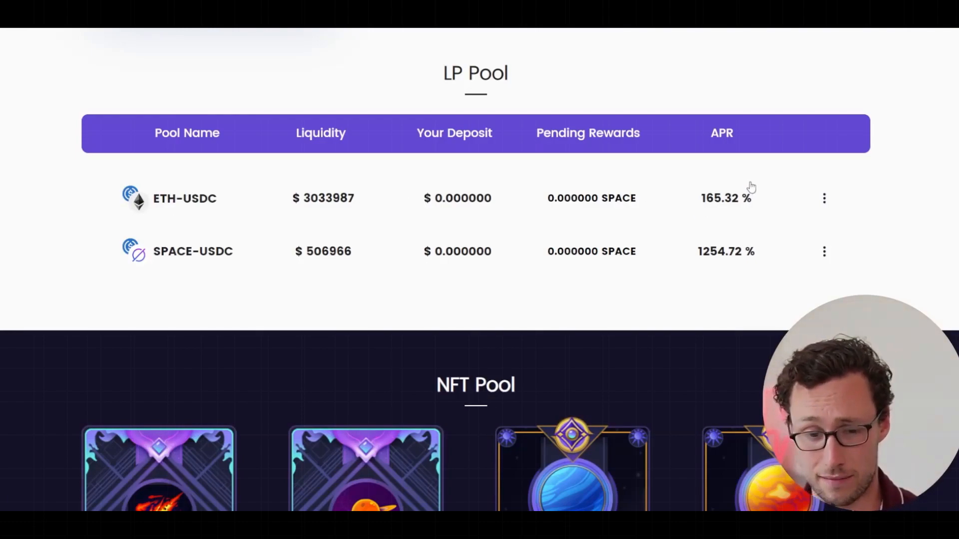
scroll(down, 3)
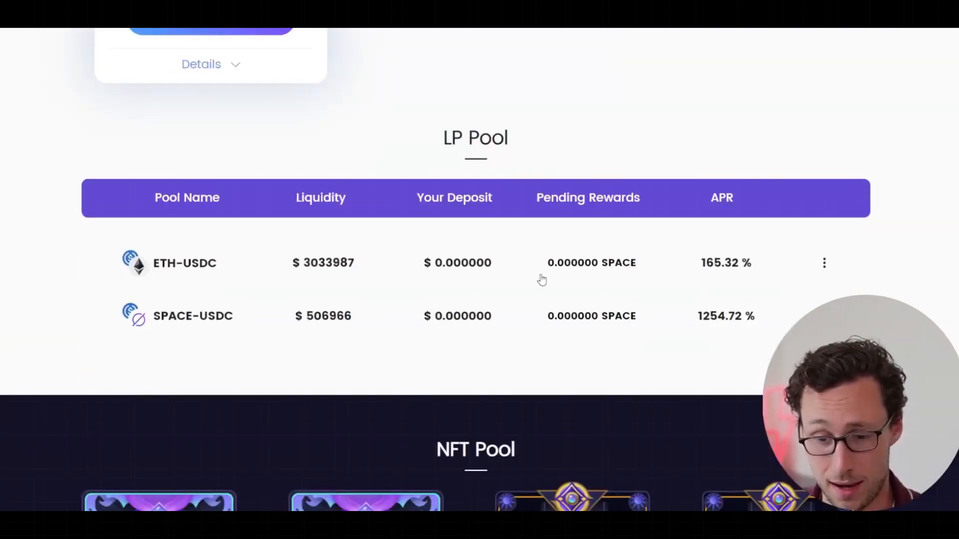
mouse_move(748, 338)
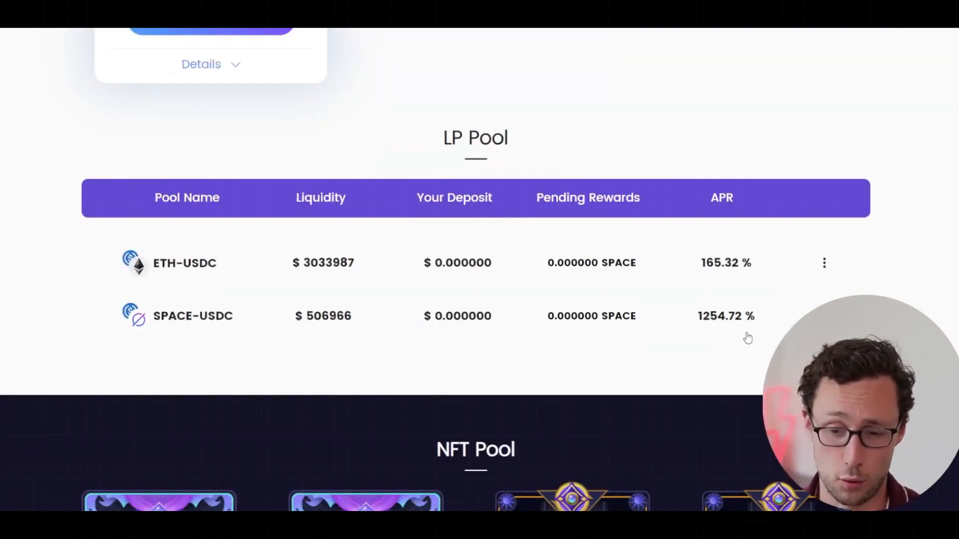
mouse_move(749, 328)
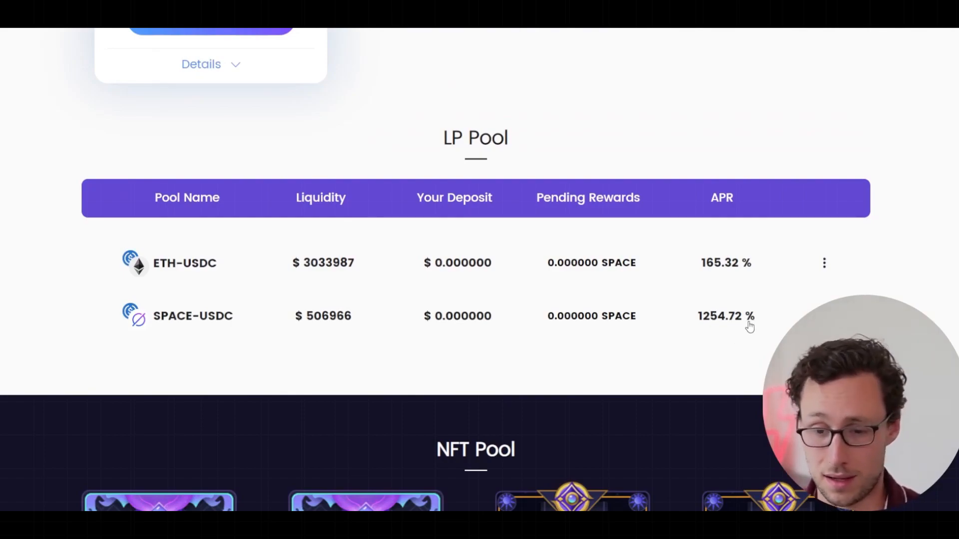
mouse_move(750, 278)
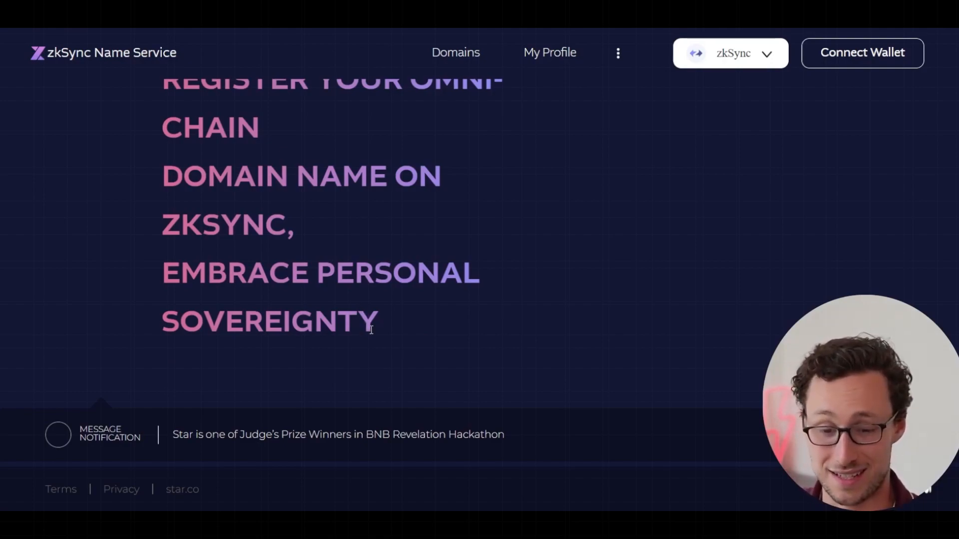
Scroll back up the zkSync Name Service domain registration landing page
scroll(up, 3)
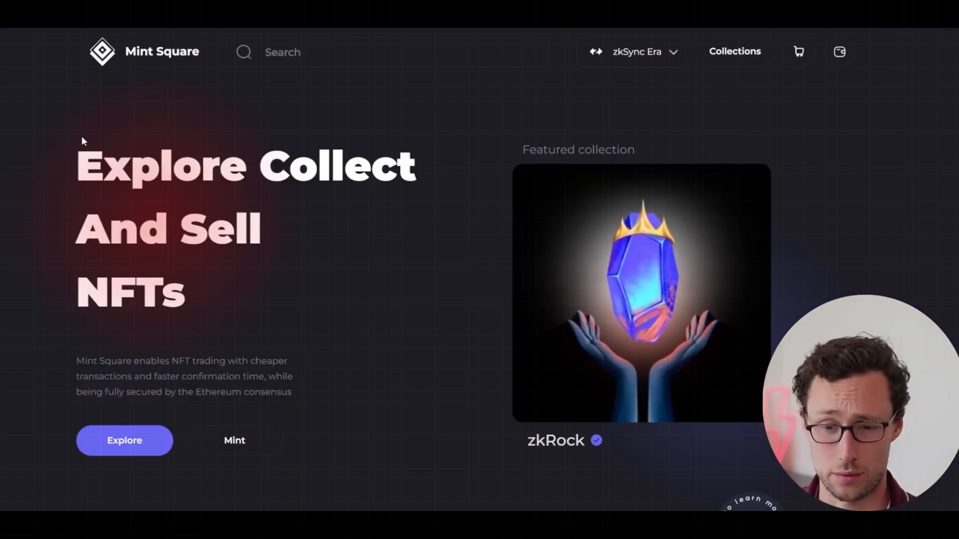
mouse_move(161, 67)
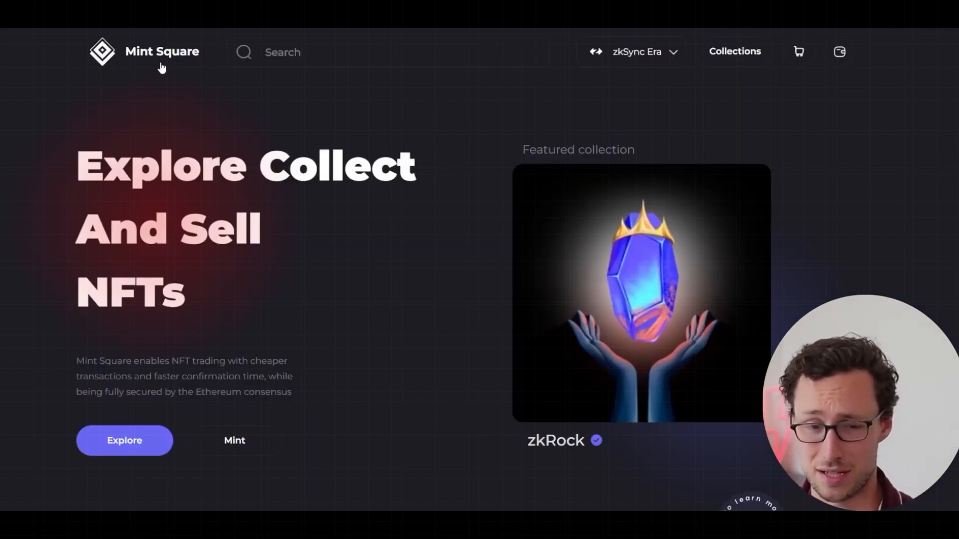
Open Mint Square's View All collections page, showing ZKBoredApes, zkEagles, zkOtters and zkSharks
scroll(down, 3)
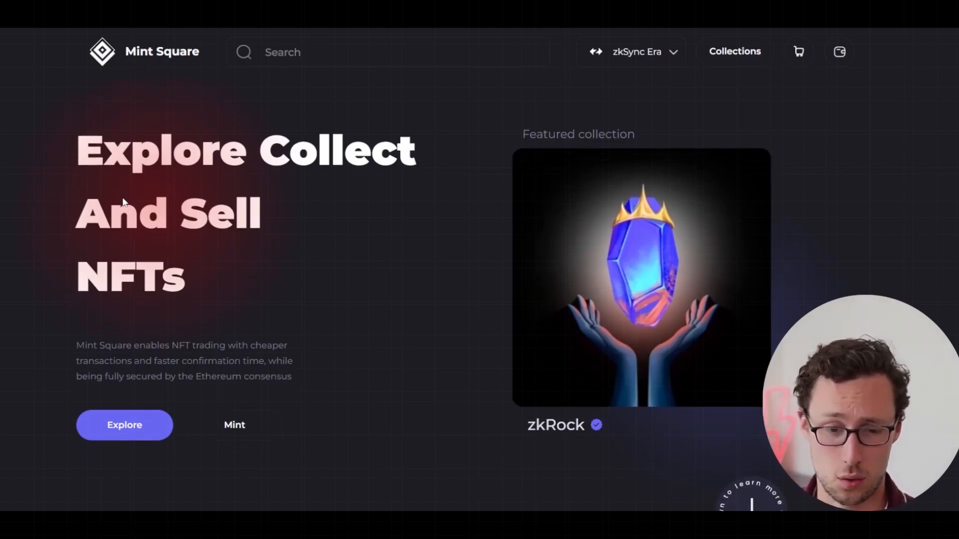
scroll(down, 3)
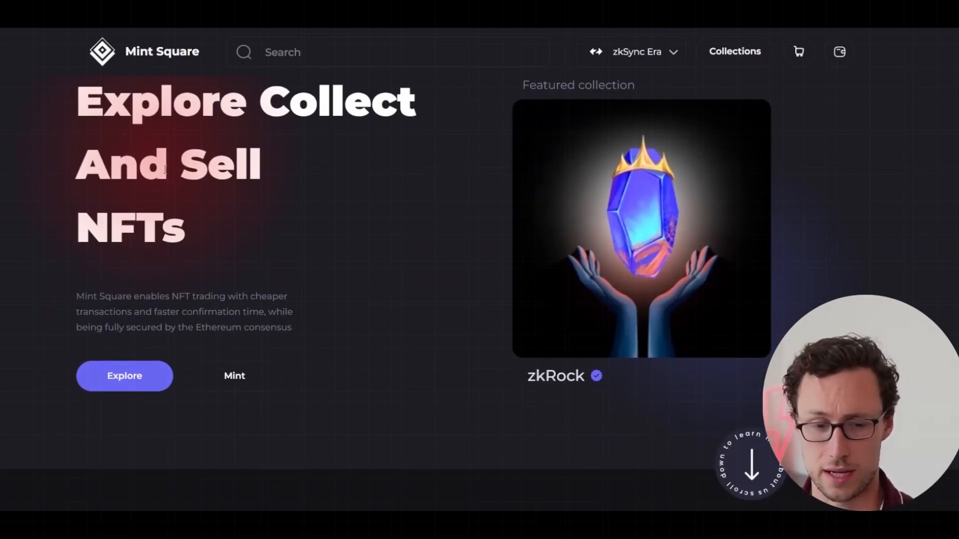
click(733, 51)
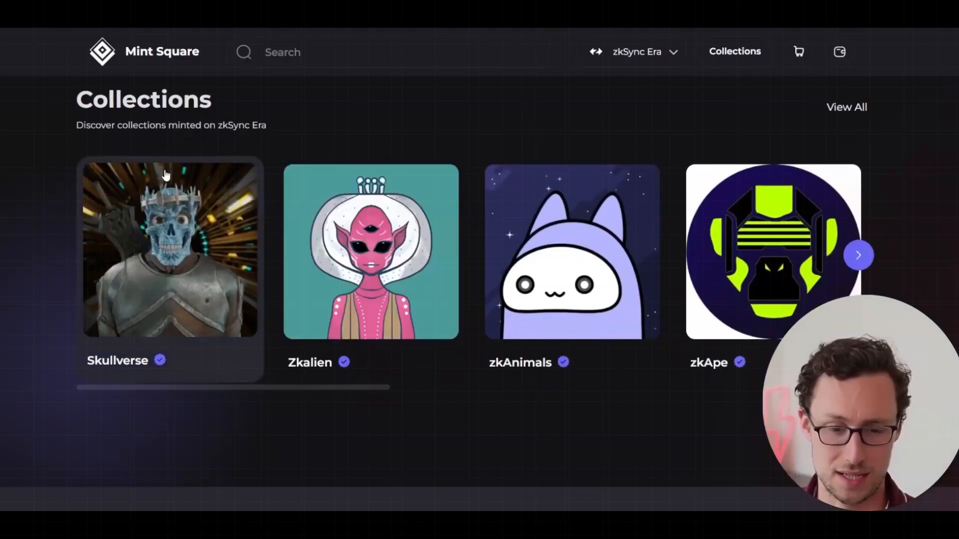
scroll(down, 3)
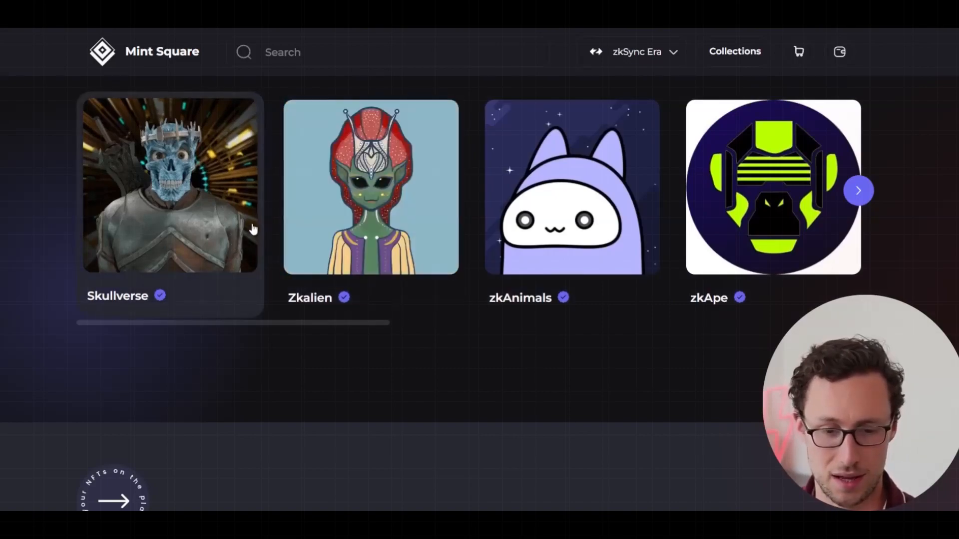
mouse_move(587, 262)
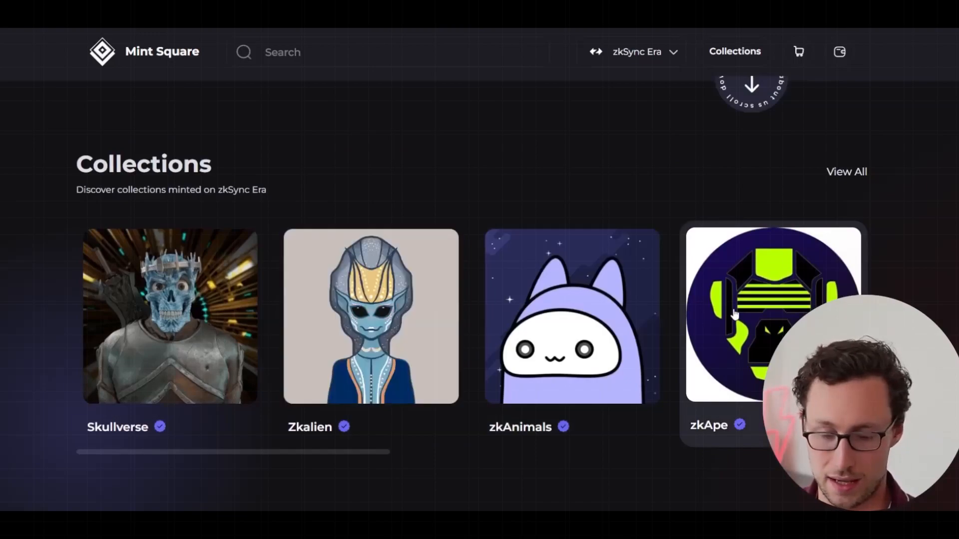
scroll(down, 3)
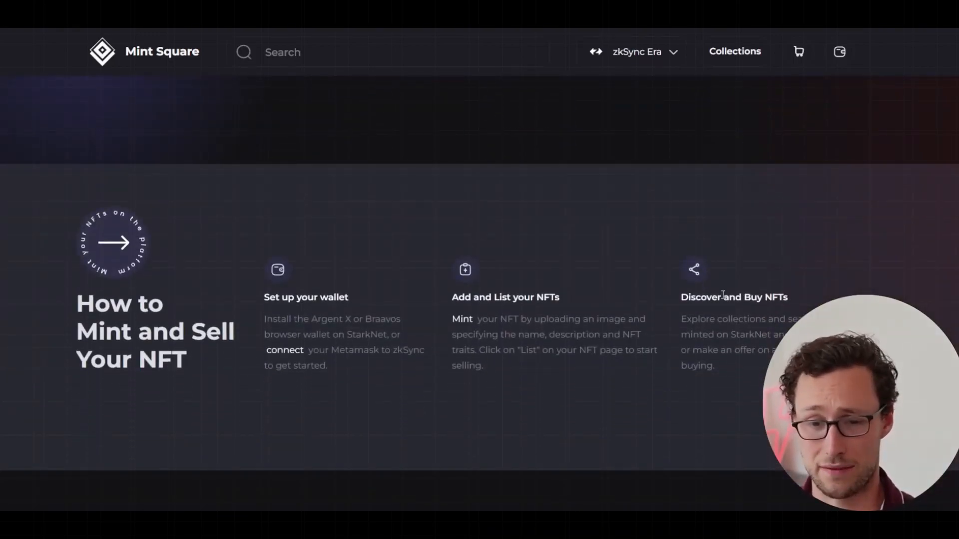
scroll(up, 3)
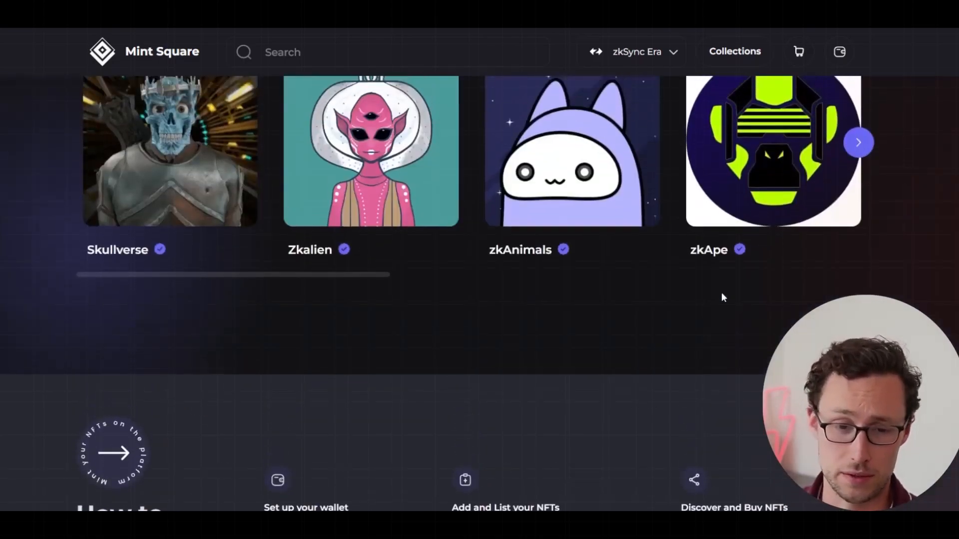
scroll(up, 3)
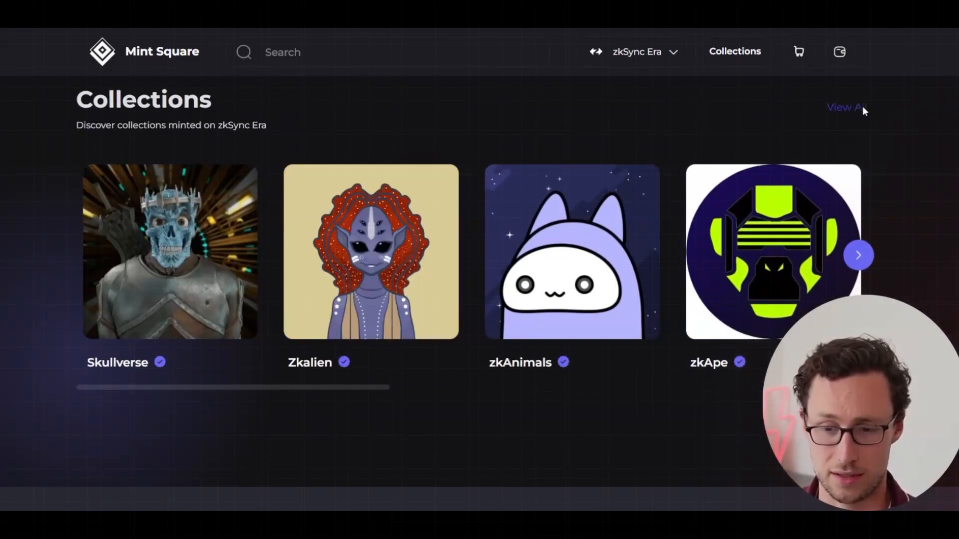
click(845, 107)
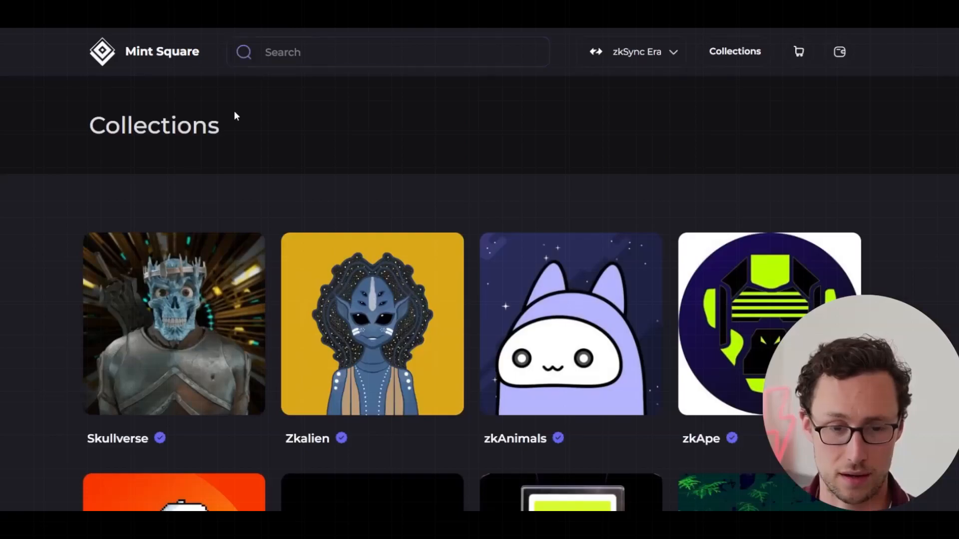
scroll(down, 3)
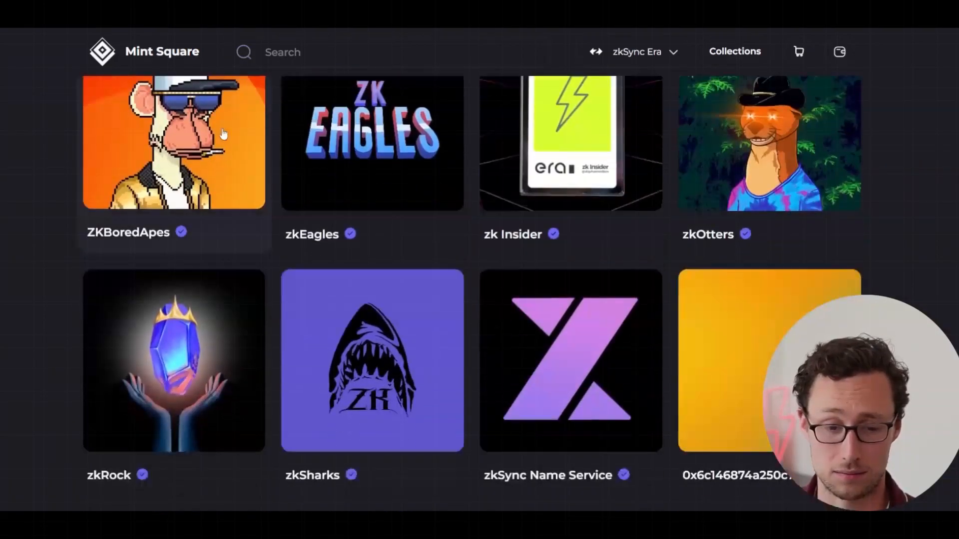